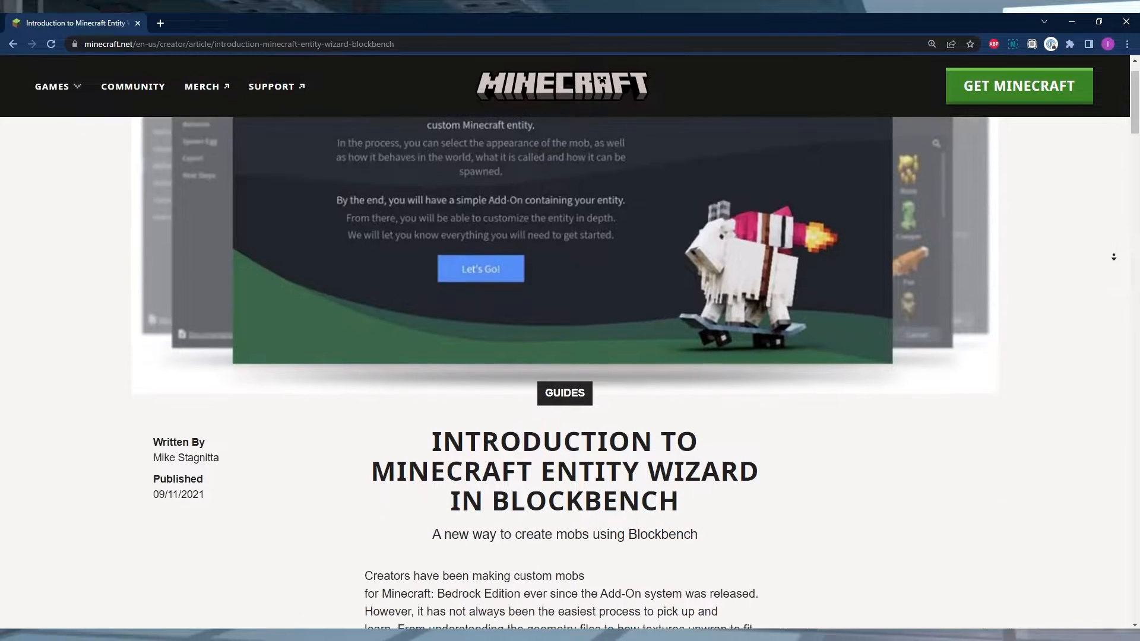
- Scroll through the Entity Wizard article and move on to the blockbench.net tab
scroll("down", 3)
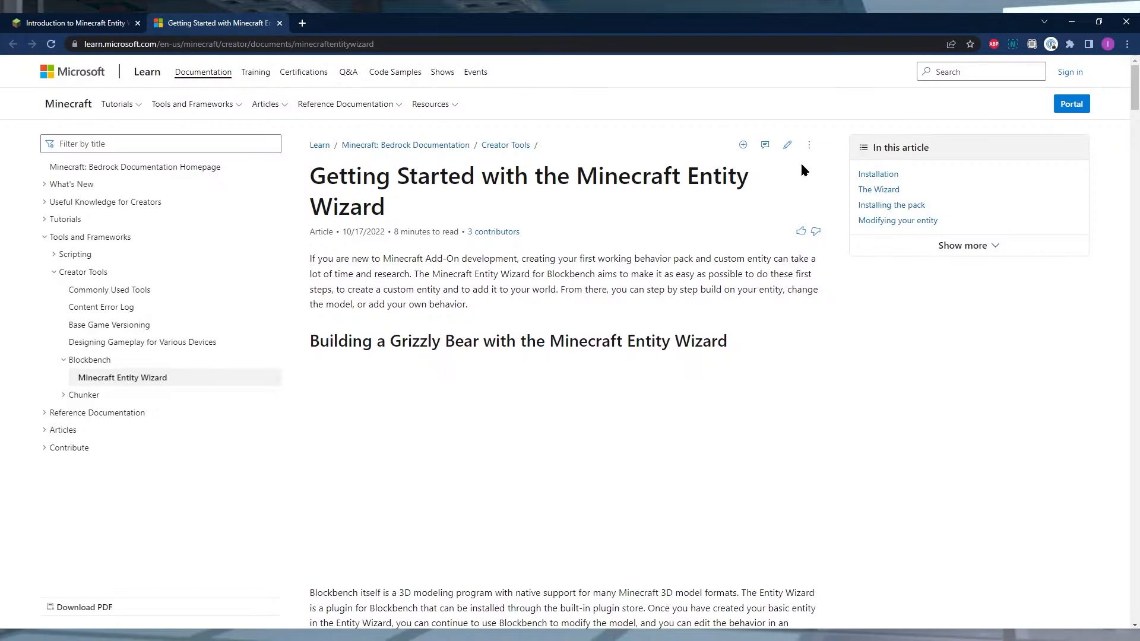
scroll("down", 3)
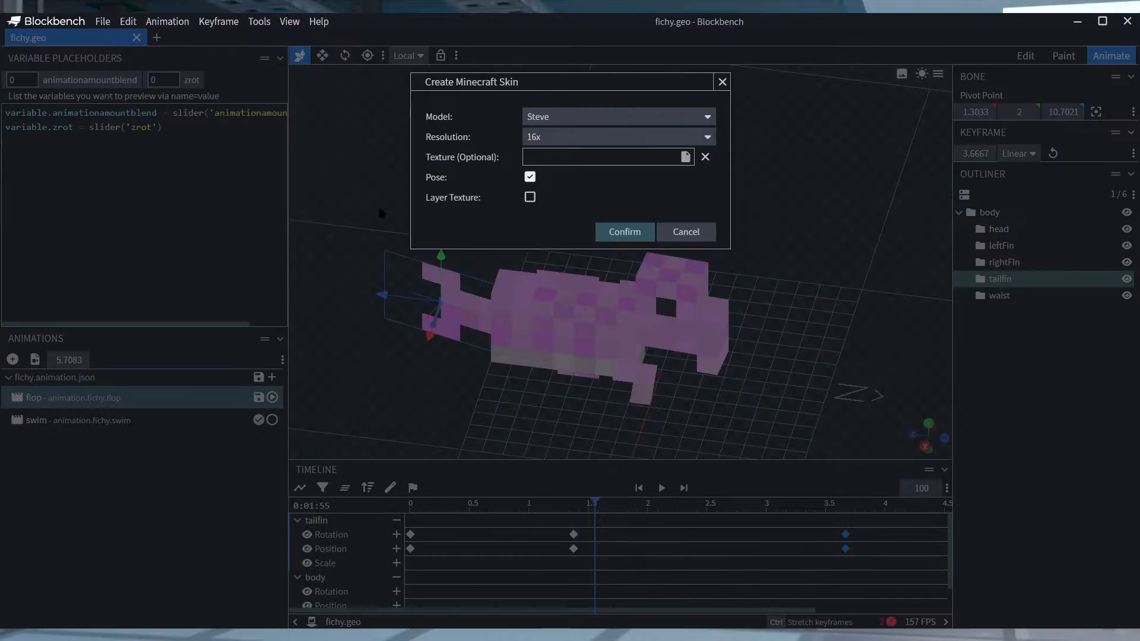
left_click(618, 116)
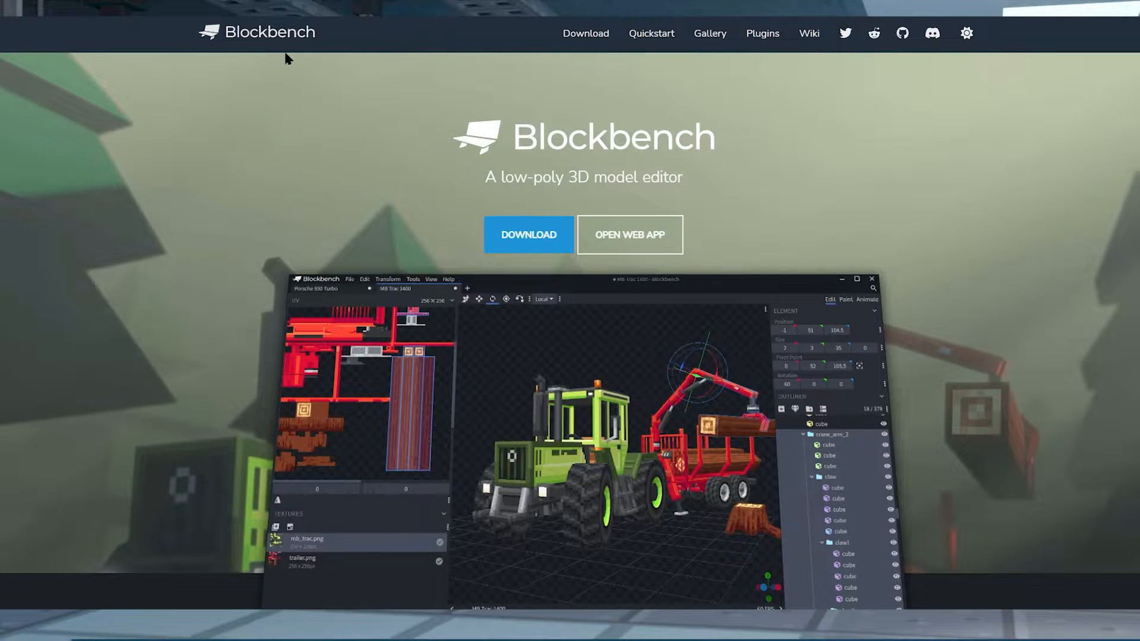
- Scroll the downloads page, glance through the Edit and View menus, and reach the Blockbench start screen
scroll("down", 3)
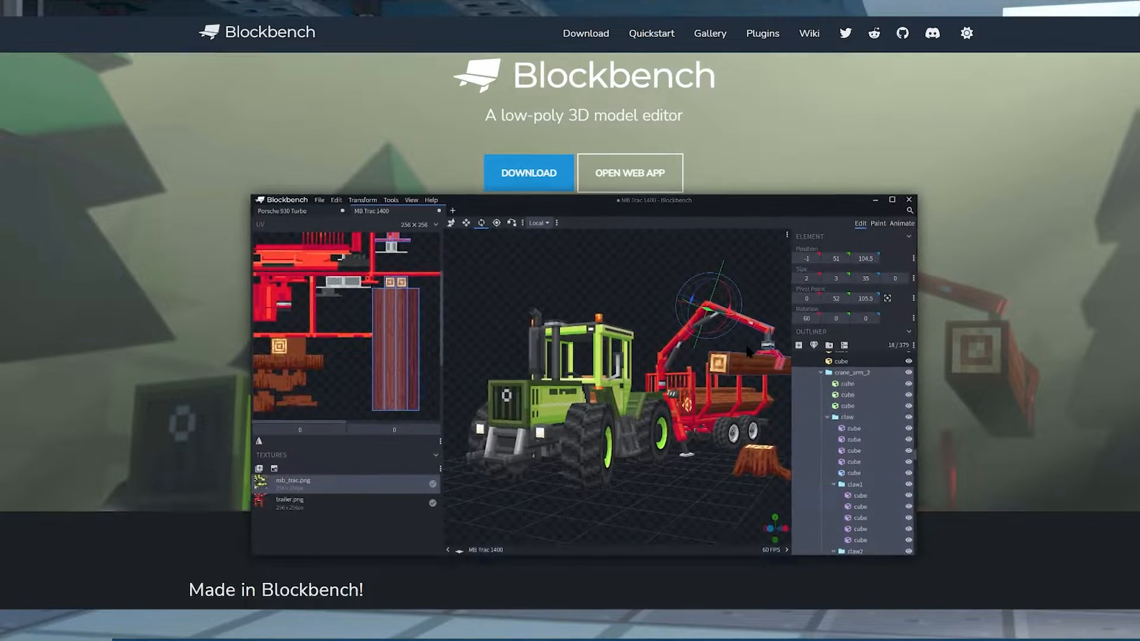
scroll("down", 3)
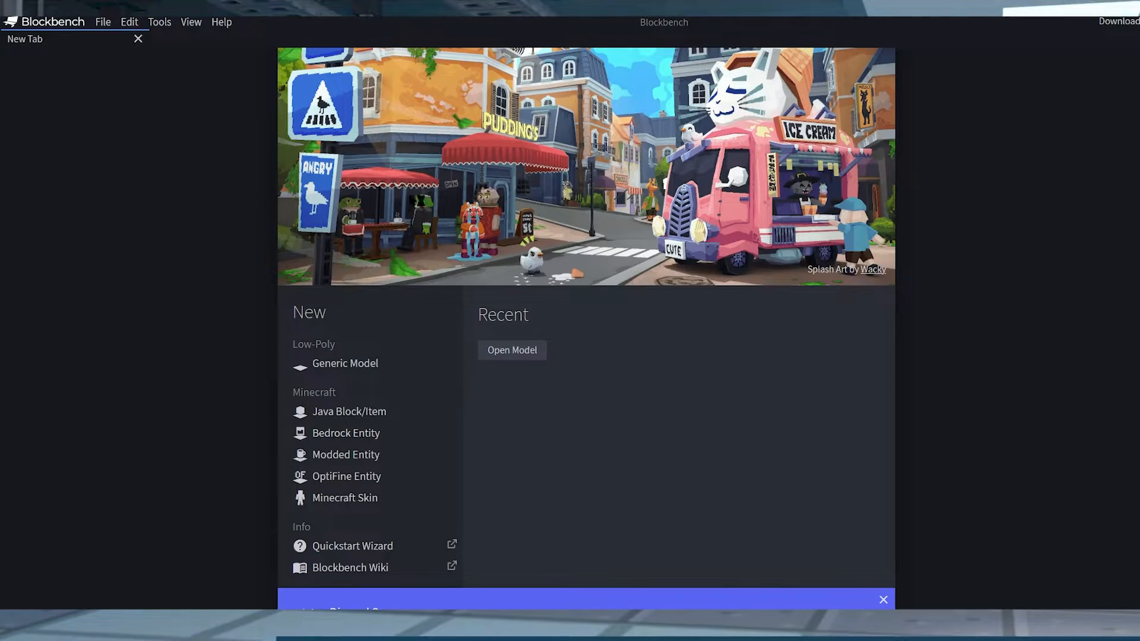
left_click(128, 21)
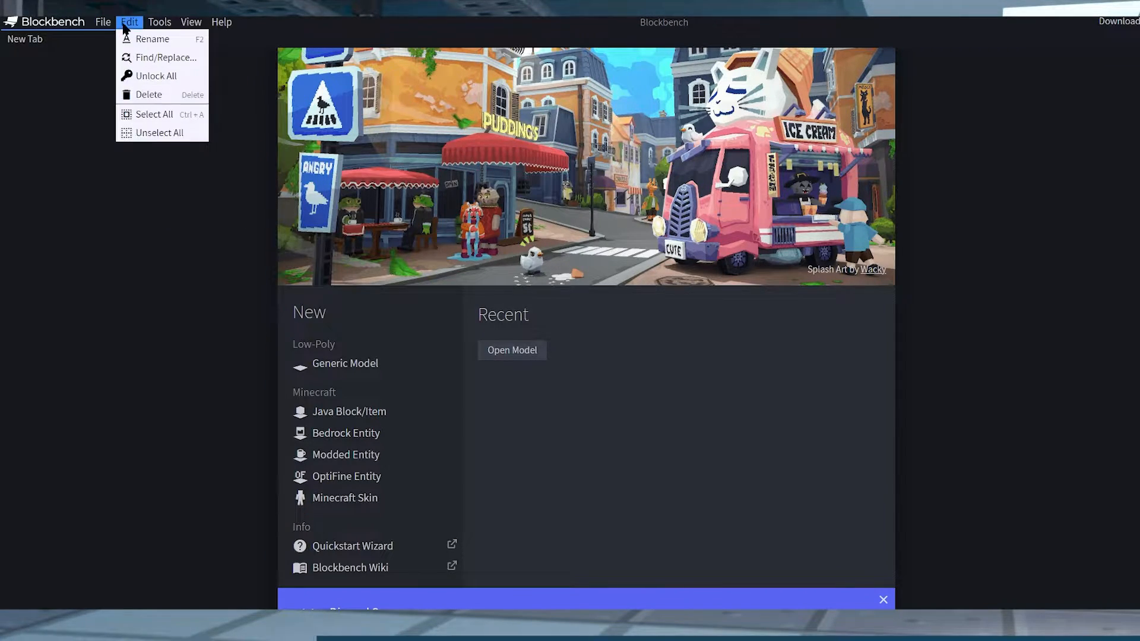
left_click(191, 22)
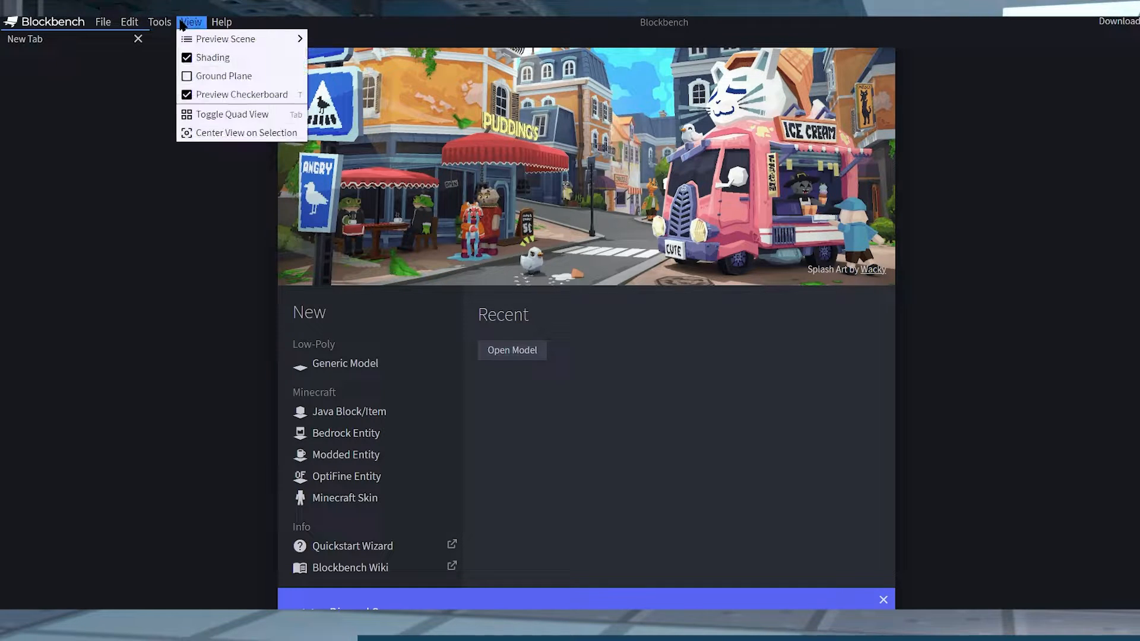
left_click(221, 21)
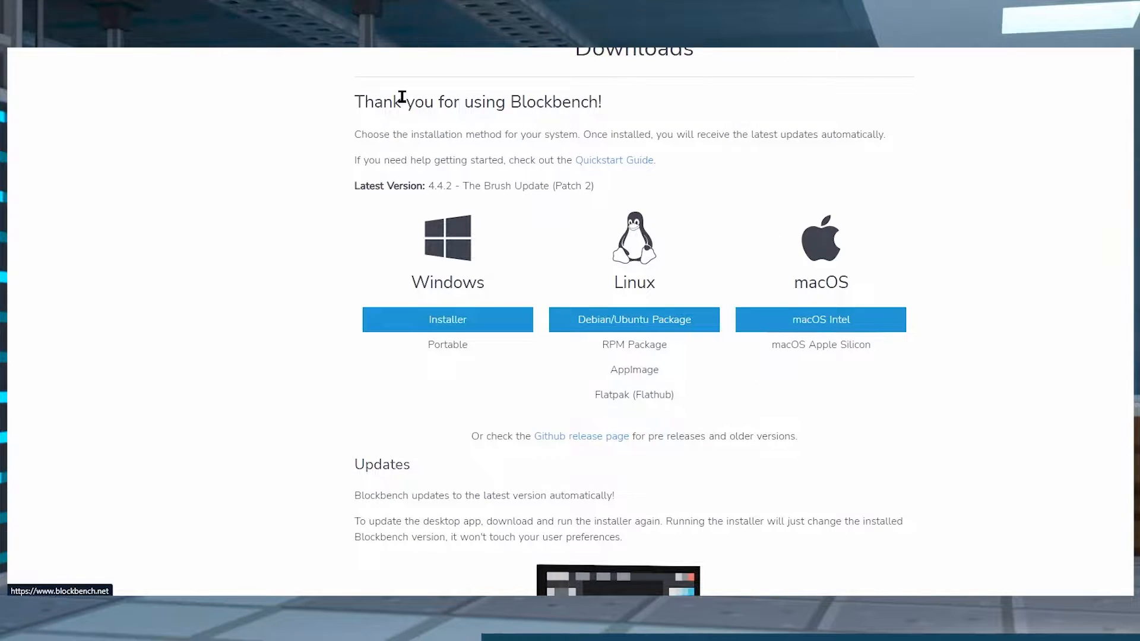
left_click(448, 320)
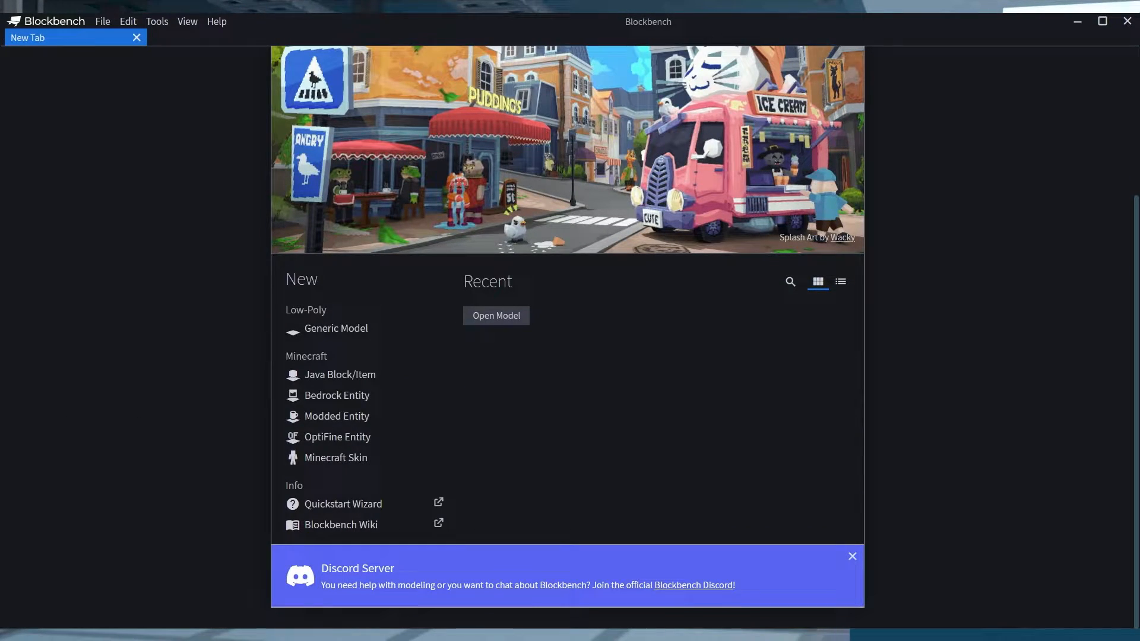
- Install the Minecraft Entity Wizard plugin from File > Plugins
left_click(102, 21)
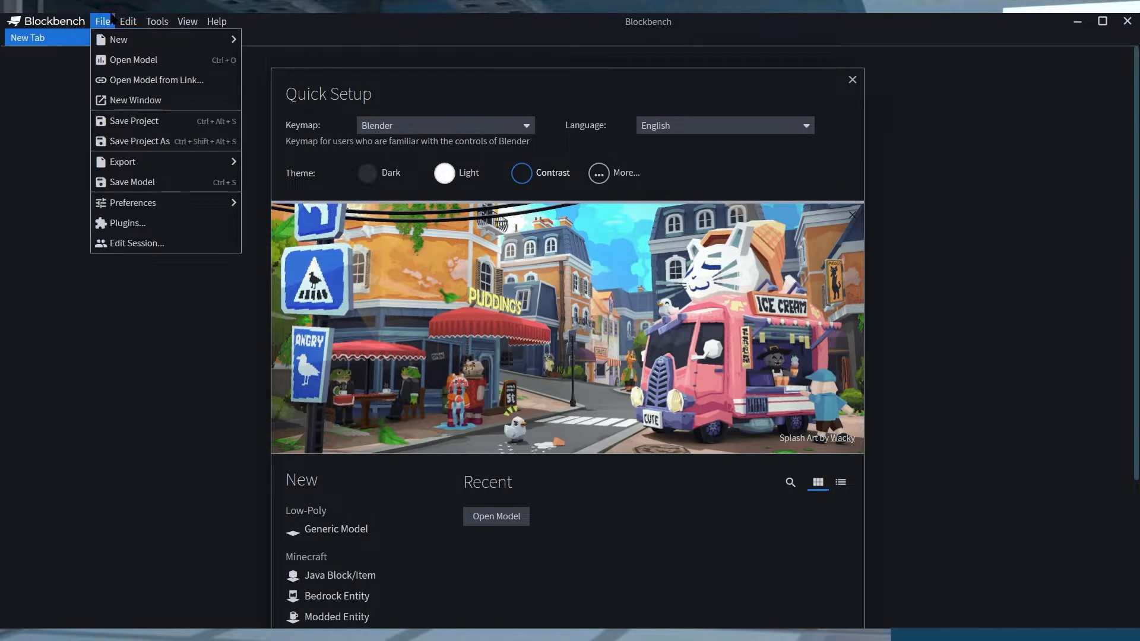
left_click(127, 223)
type("entit")
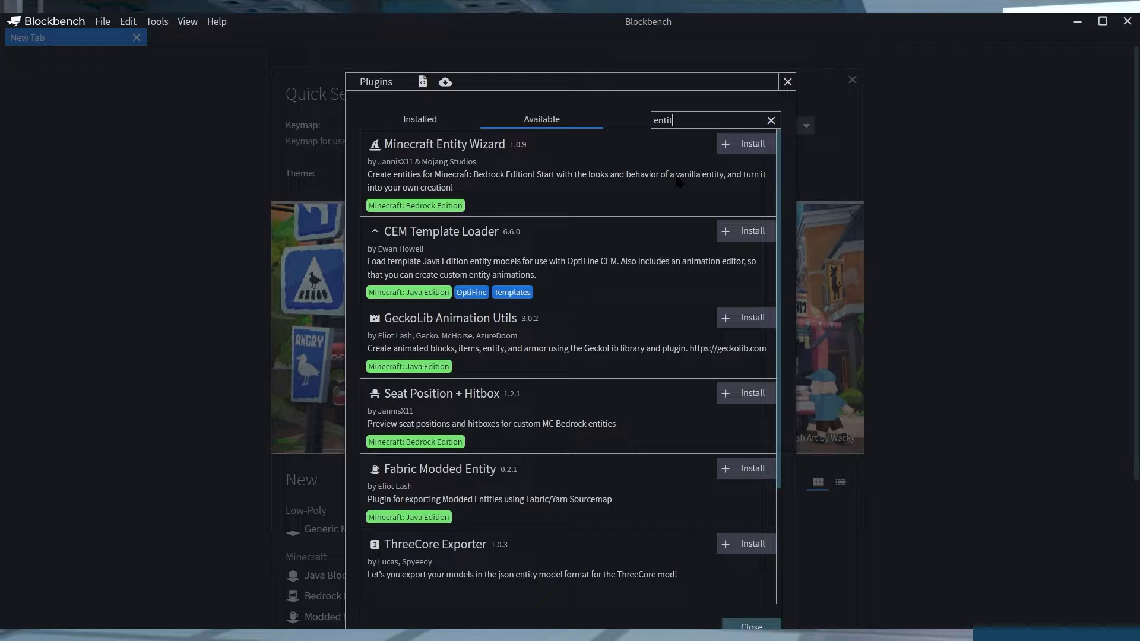
left_click(744, 144)
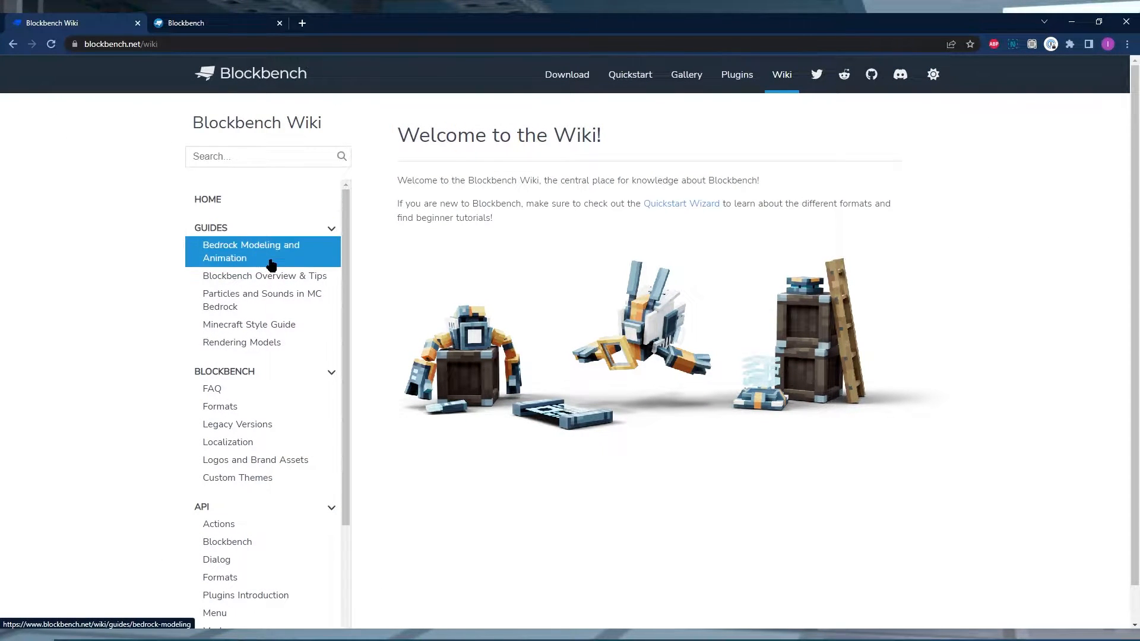
- Skim the Bedrock modeling guide and Minecraft Style Guide, then scroll the Getting Started article
left_click(251, 250)
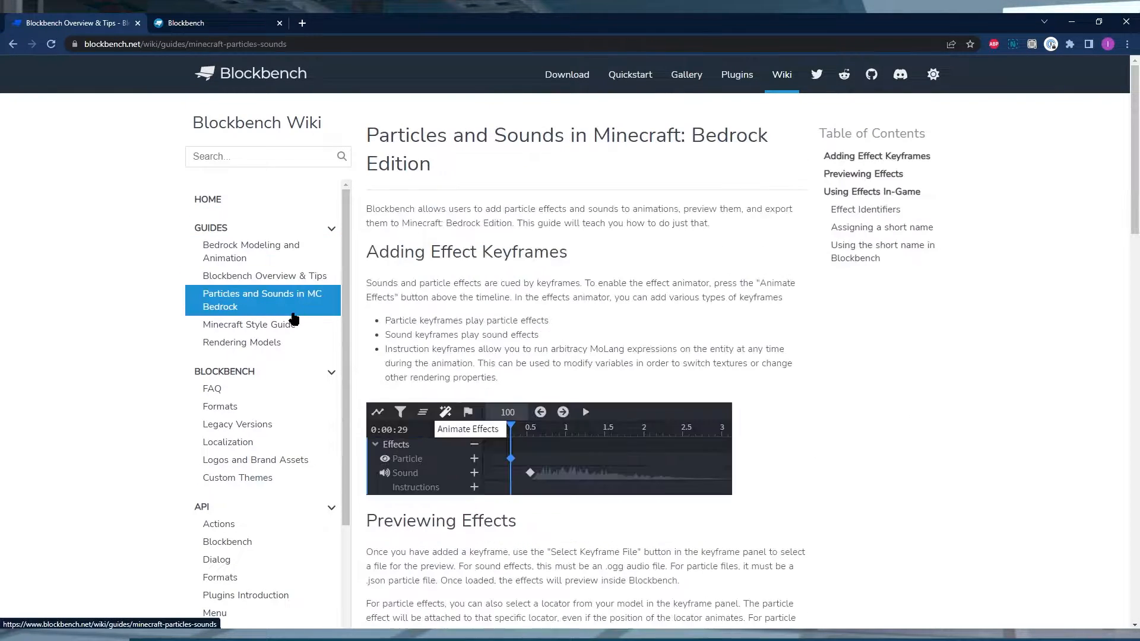
left_click(249, 324)
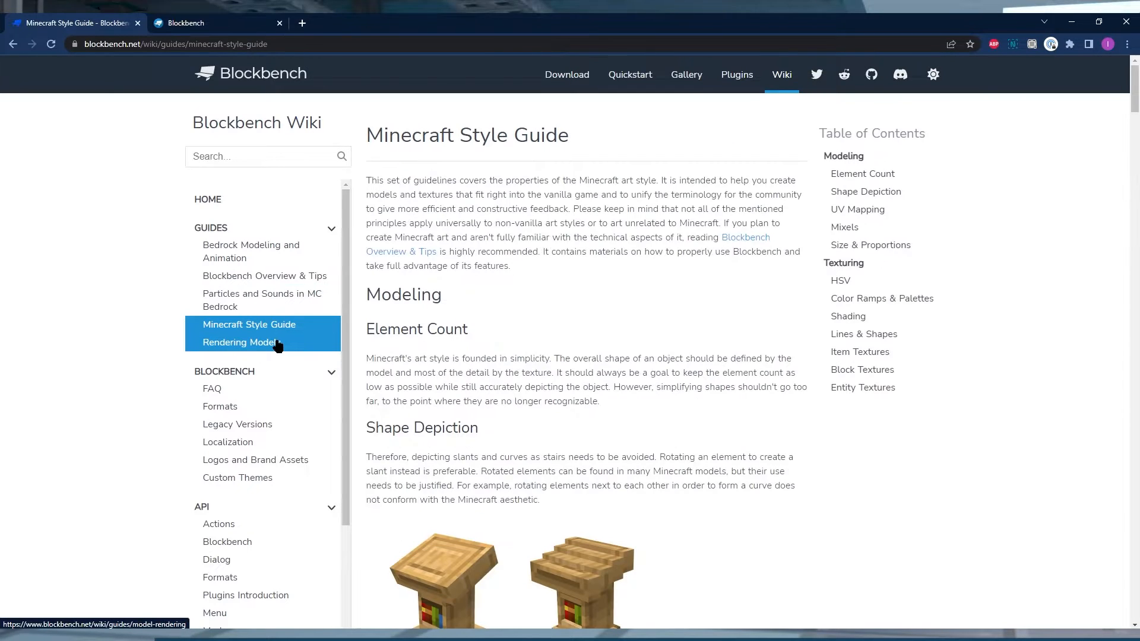
left_click(212, 23)
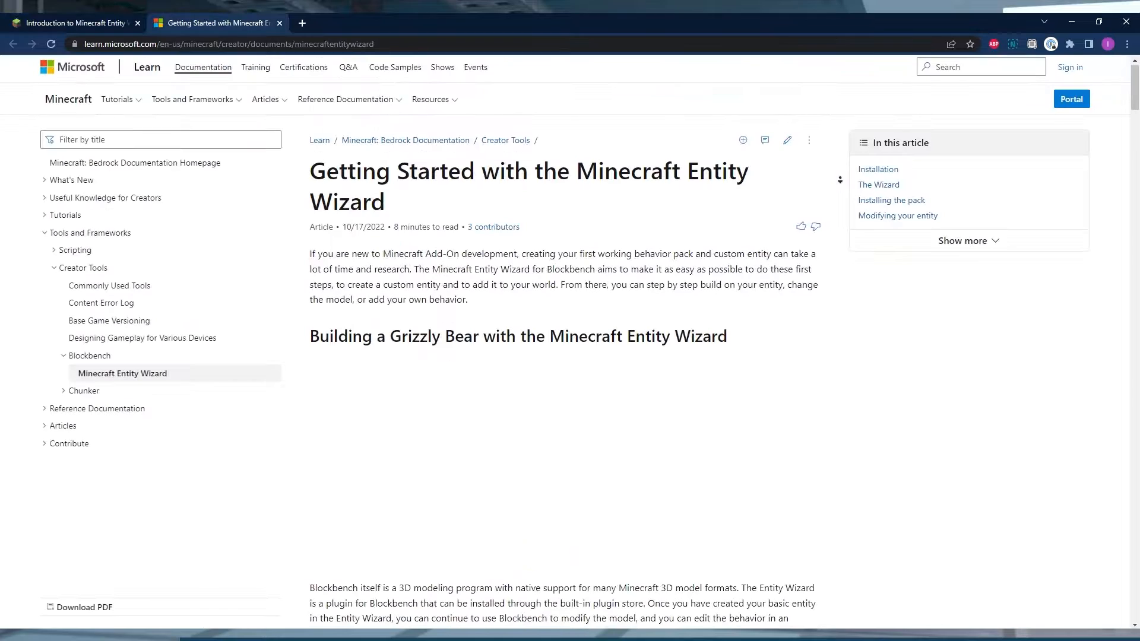
scroll("down", 3)
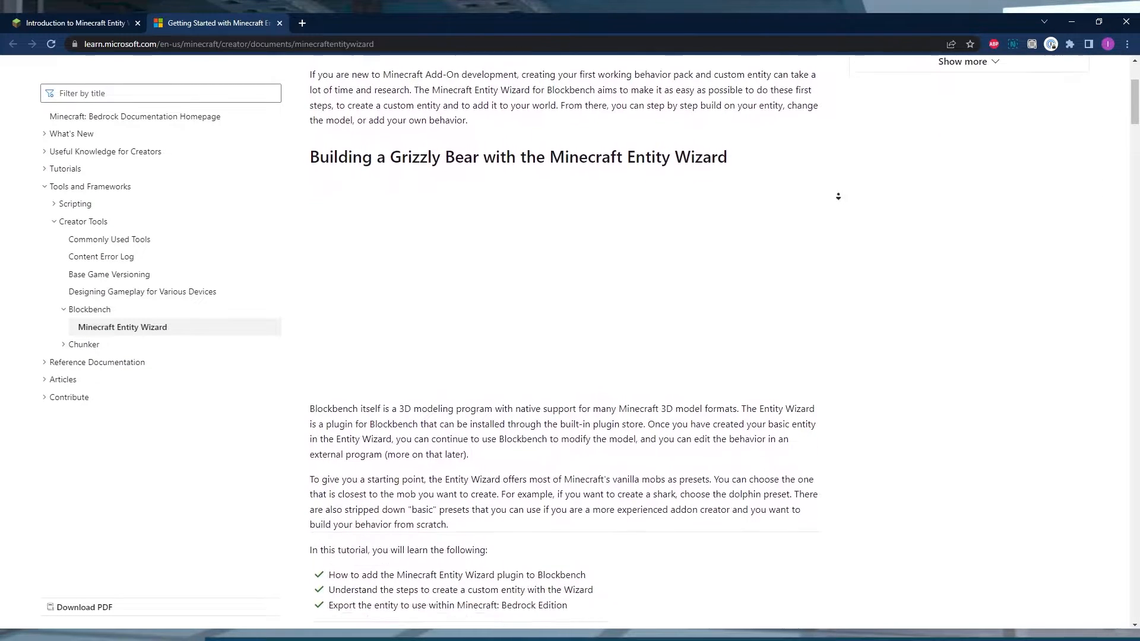
scroll("down", 3)
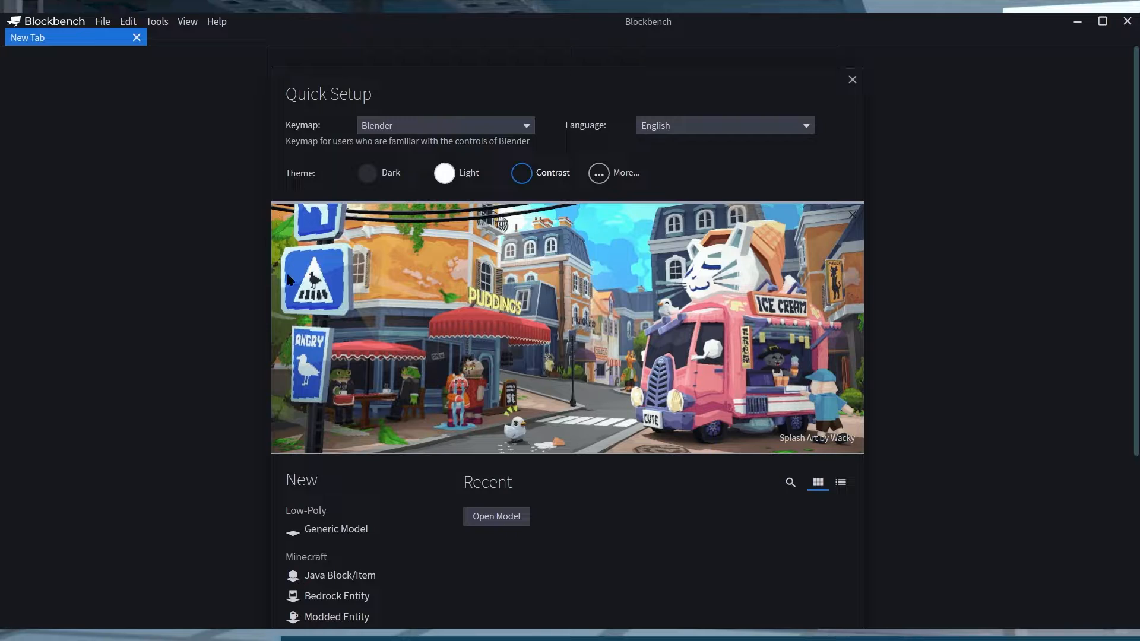
- Launch the Entity Wizard and name the new entity with identifier fiches:fichy
left_click(156, 21)
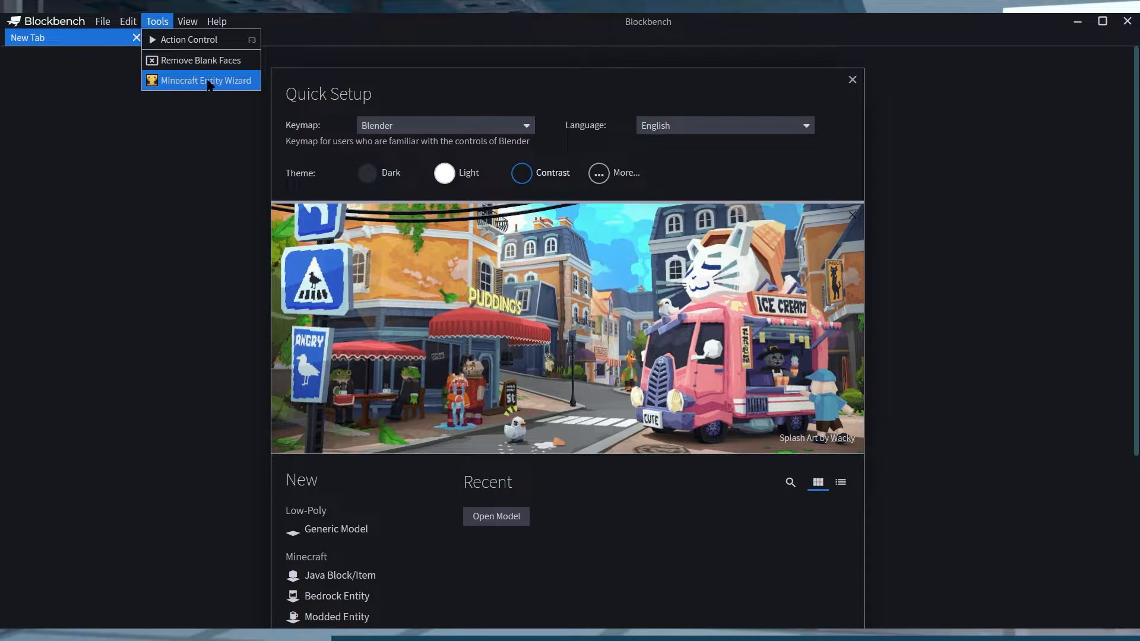
left_click(206, 79)
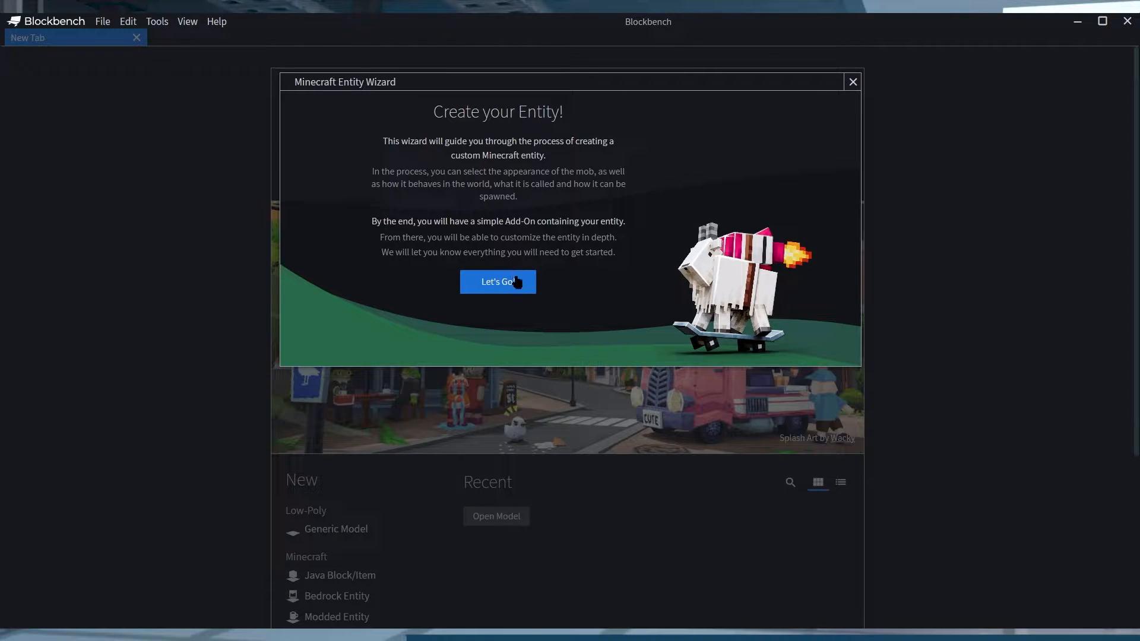
left_click(498, 281)
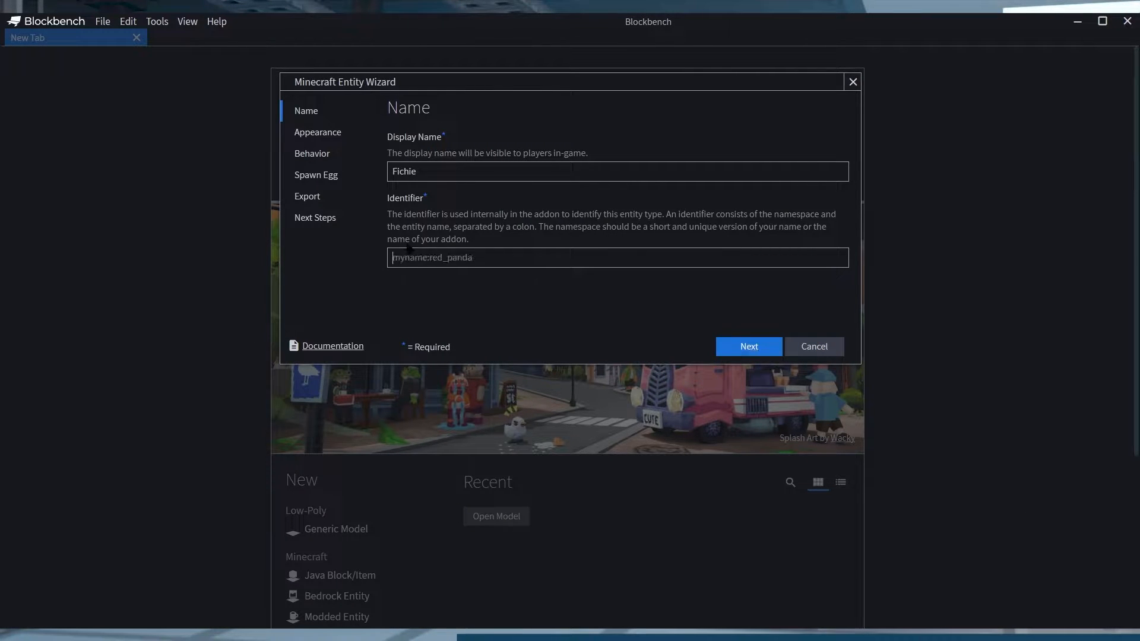
type("fiches:fichy")
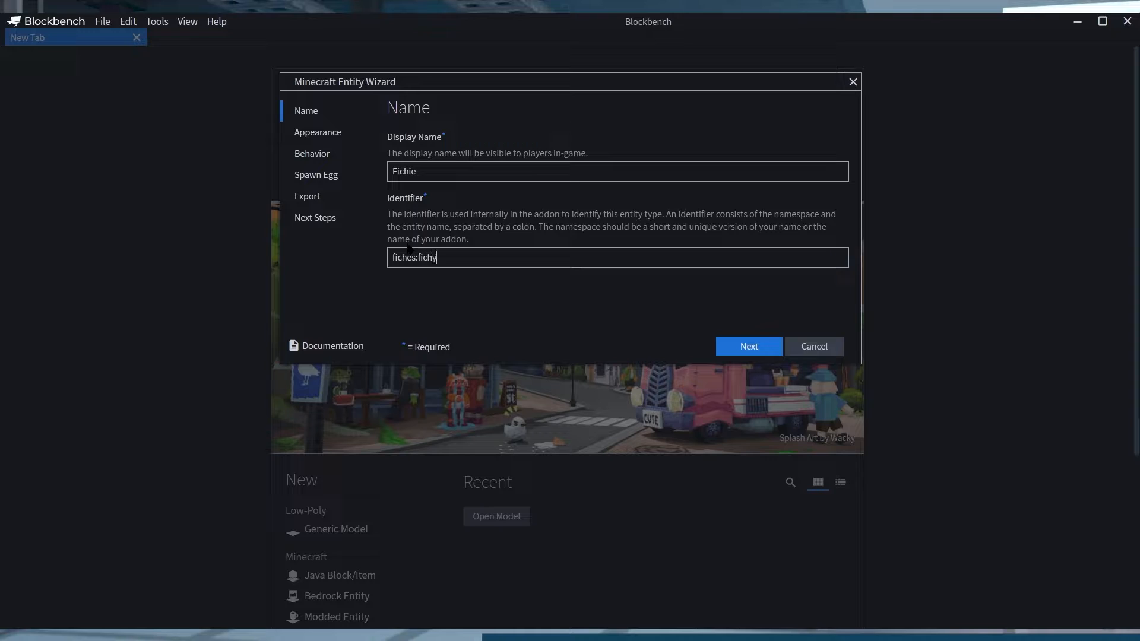
left_click(747, 345)
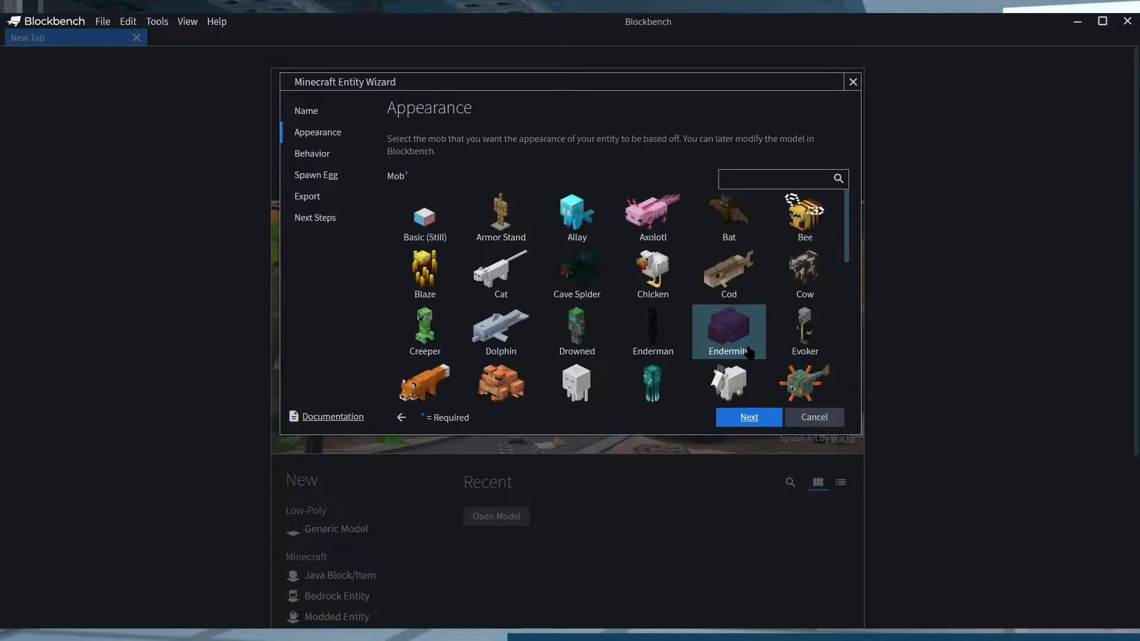
- Base the entity's look on the cod and give its spawn egg pink base and pale overlay colours
left_click(728, 275)
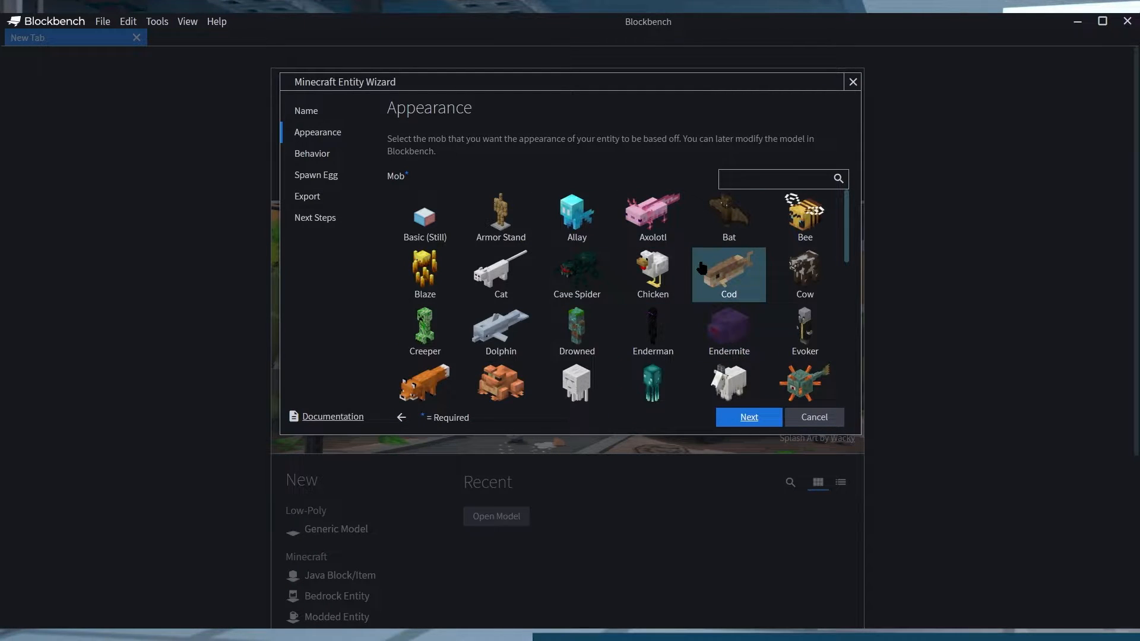
left_click(728, 274)
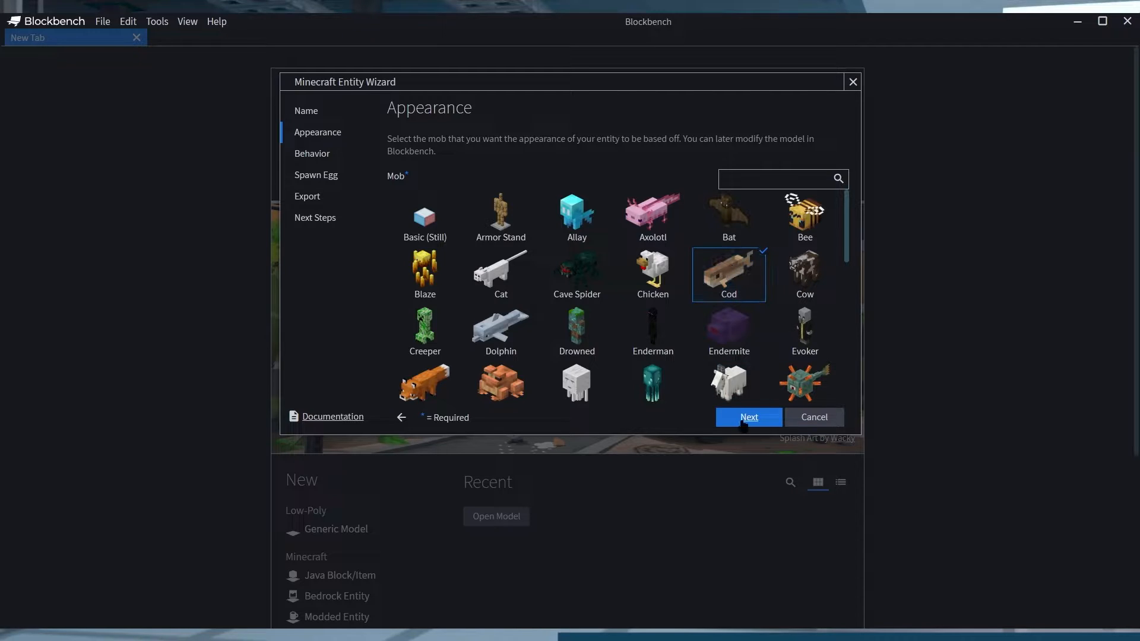
left_click(747, 417)
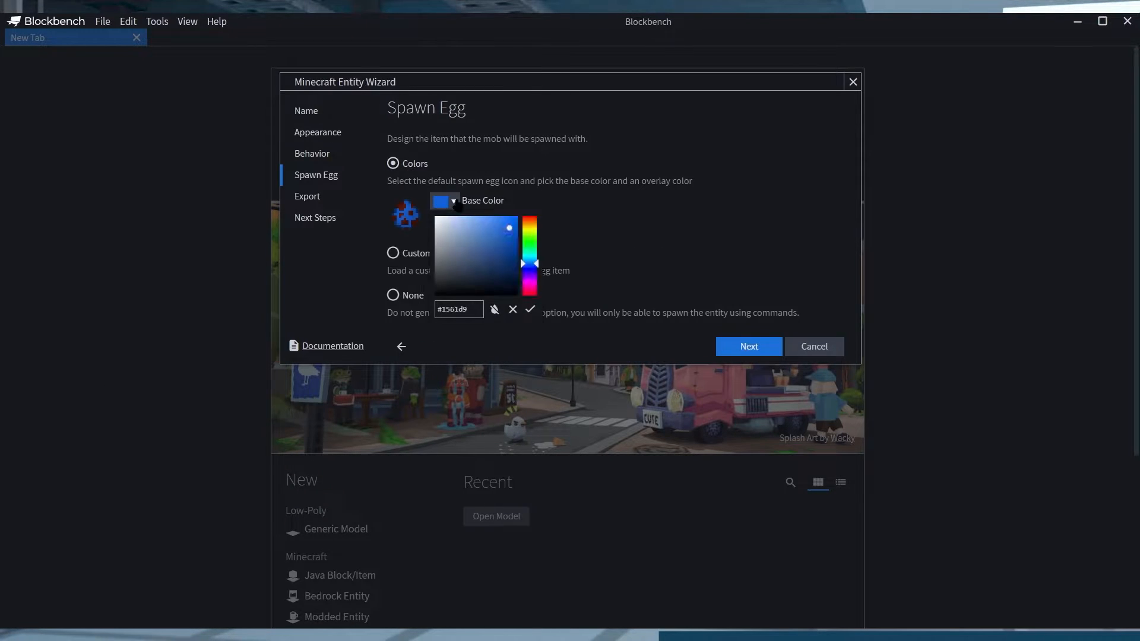
left_click(474, 234)
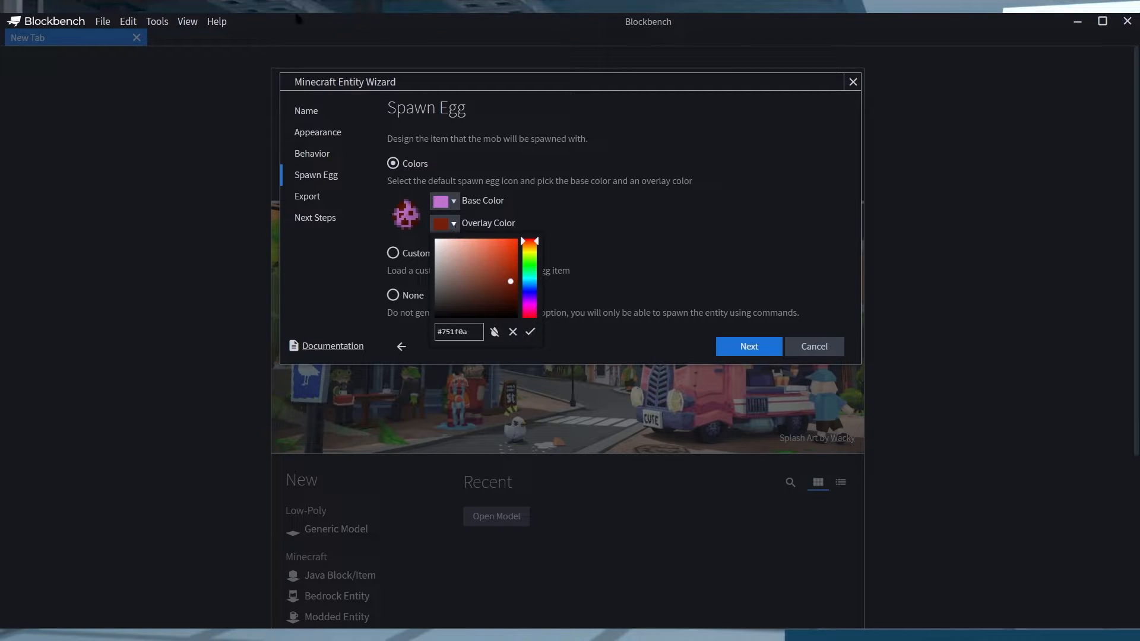
left_click(530, 332)
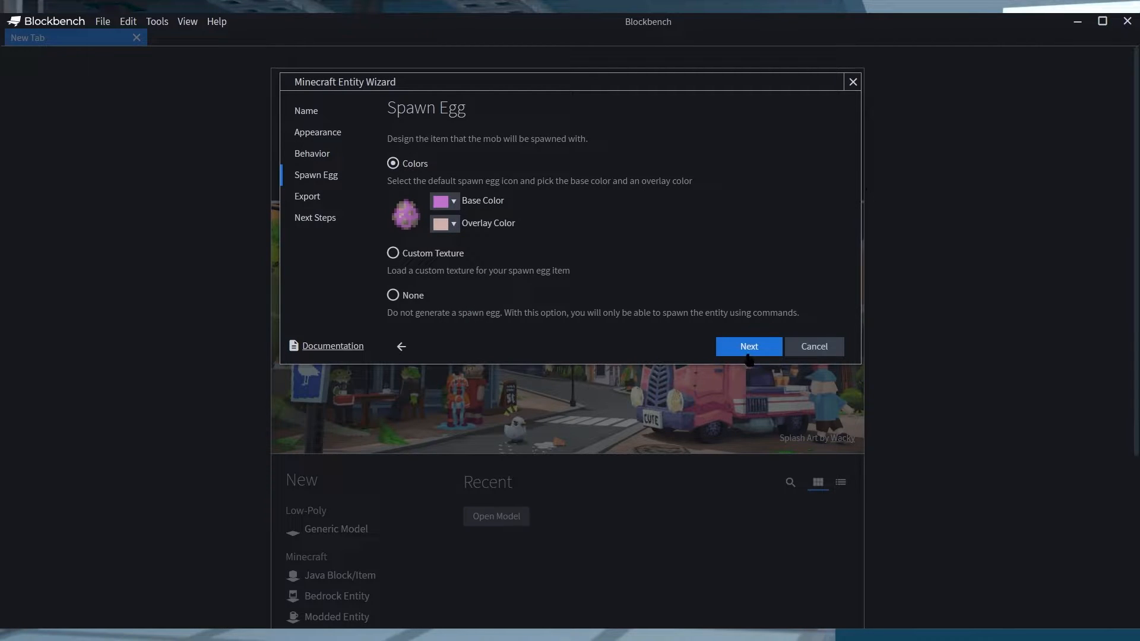
left_click(748, 345)
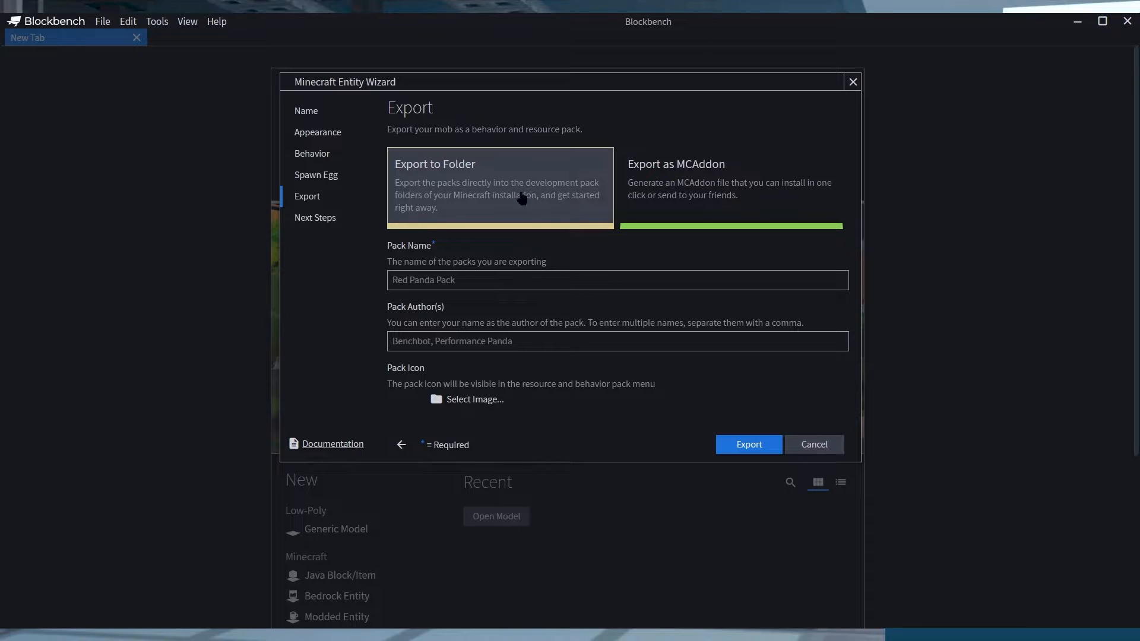
mouse_move(562, 206)
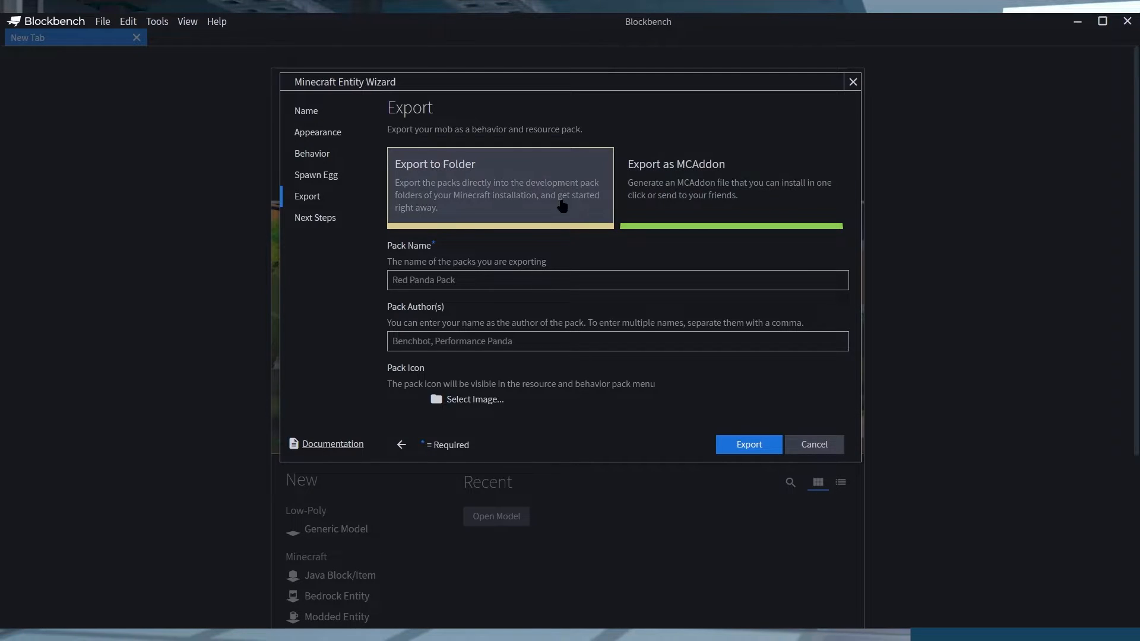
- Export the packs with Pack Name Fich and author Ggraycious into Minecraft
type("Fichy")
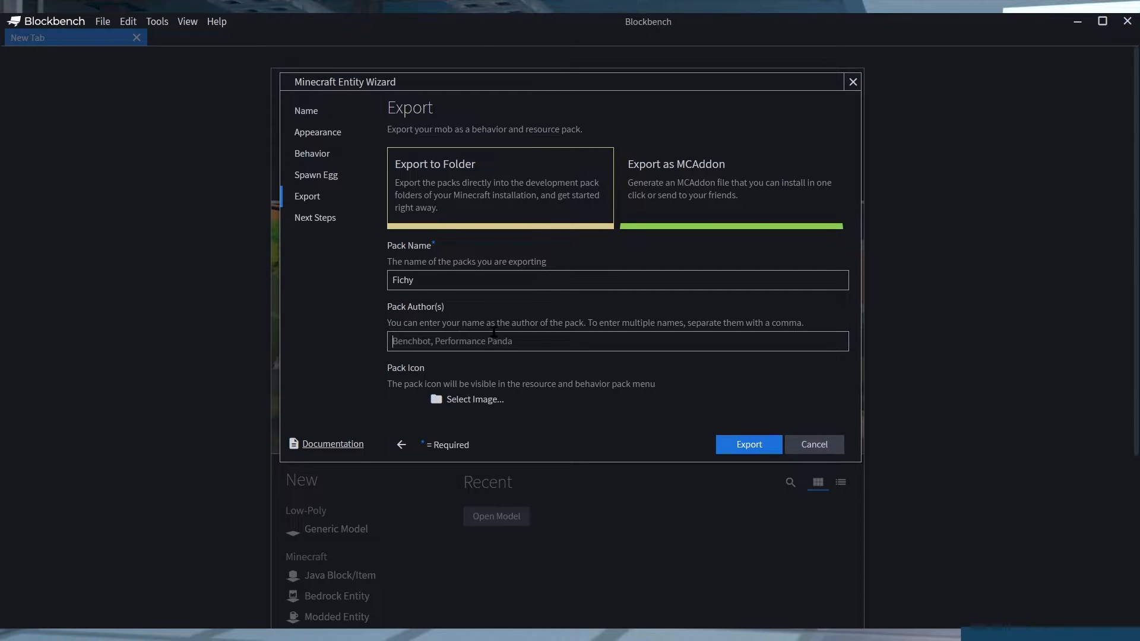
type("Ggraycious")
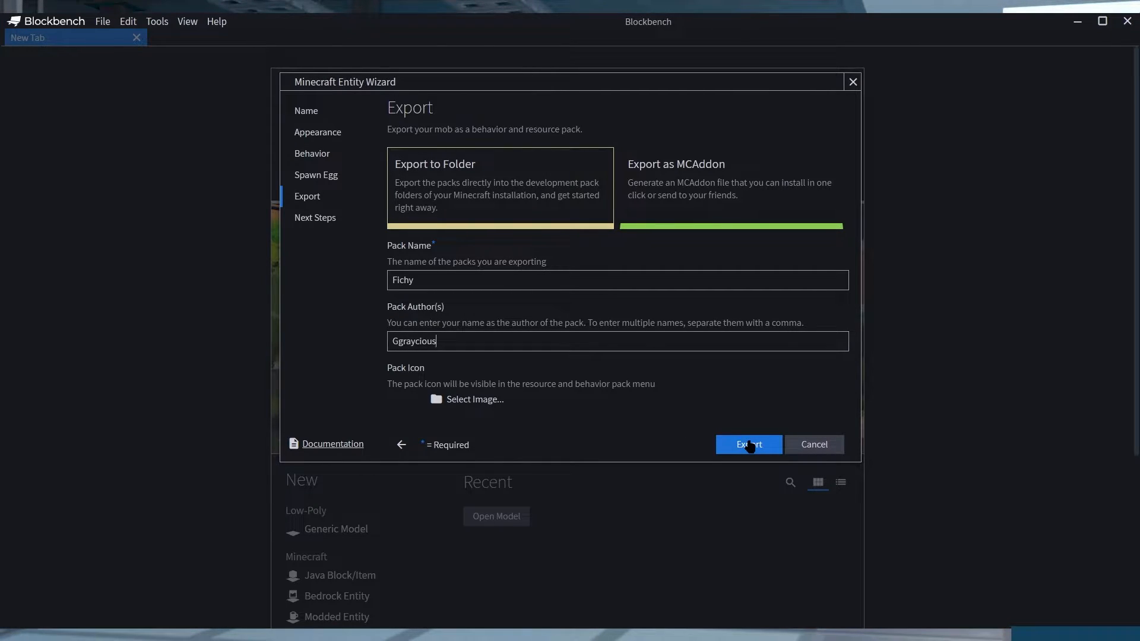
left_click(747, 444)
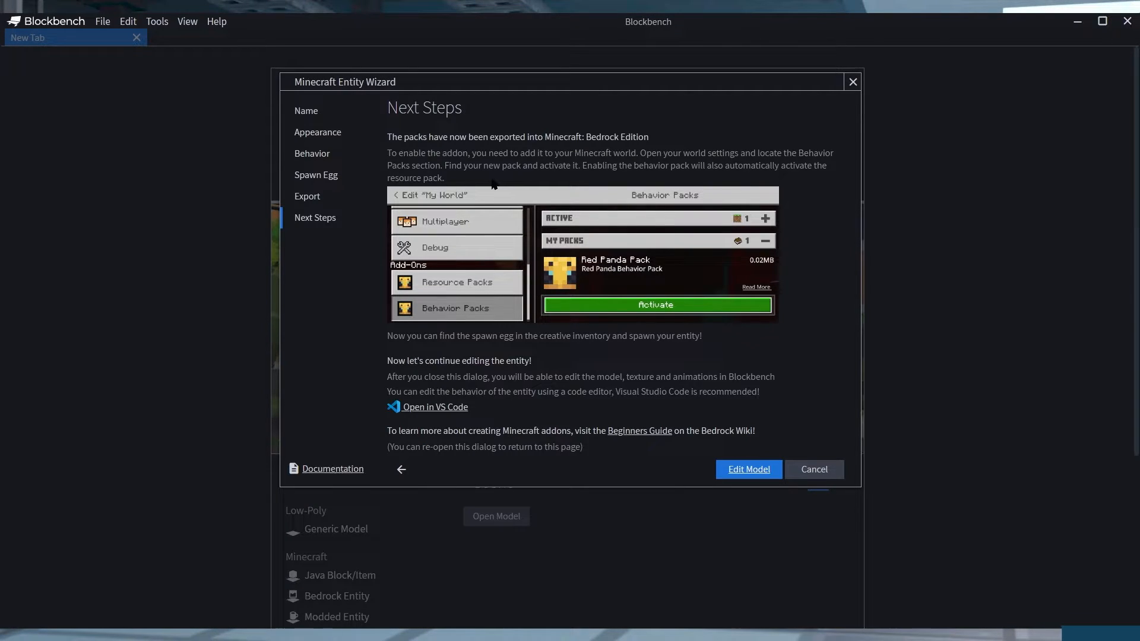
mouse_move(414, 153)
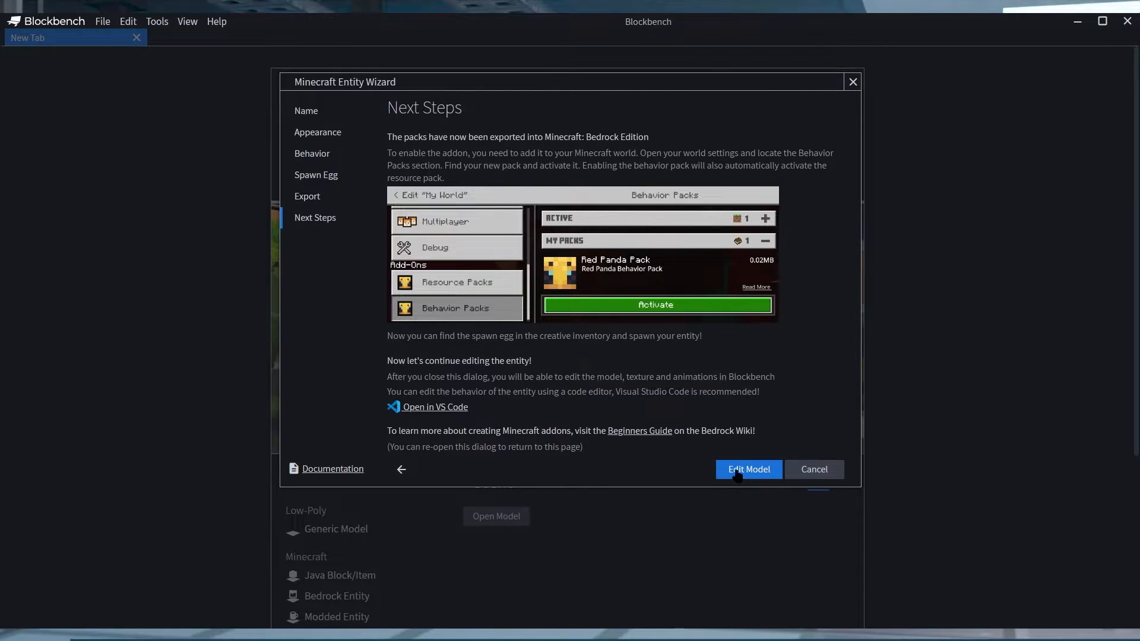
- Leave the wizard's Next Steps page via Edit Model to start editing Fichy
left_click(747, 470)
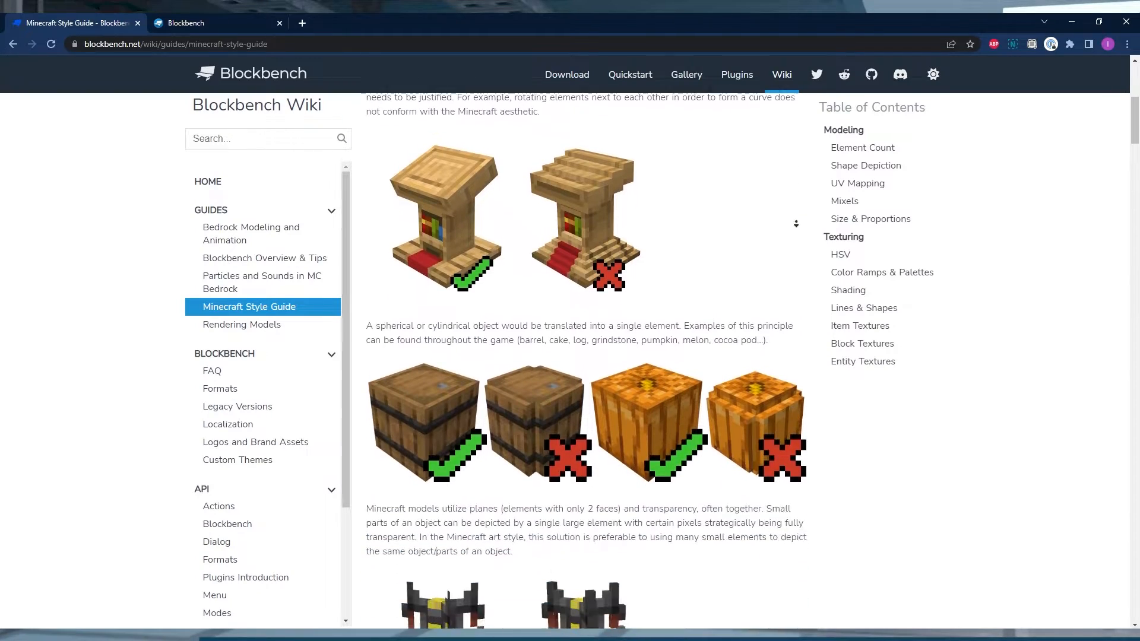
- Scroll the Minecraft Style Guide and move to the wiki's Formats page
scroll("down", 3)
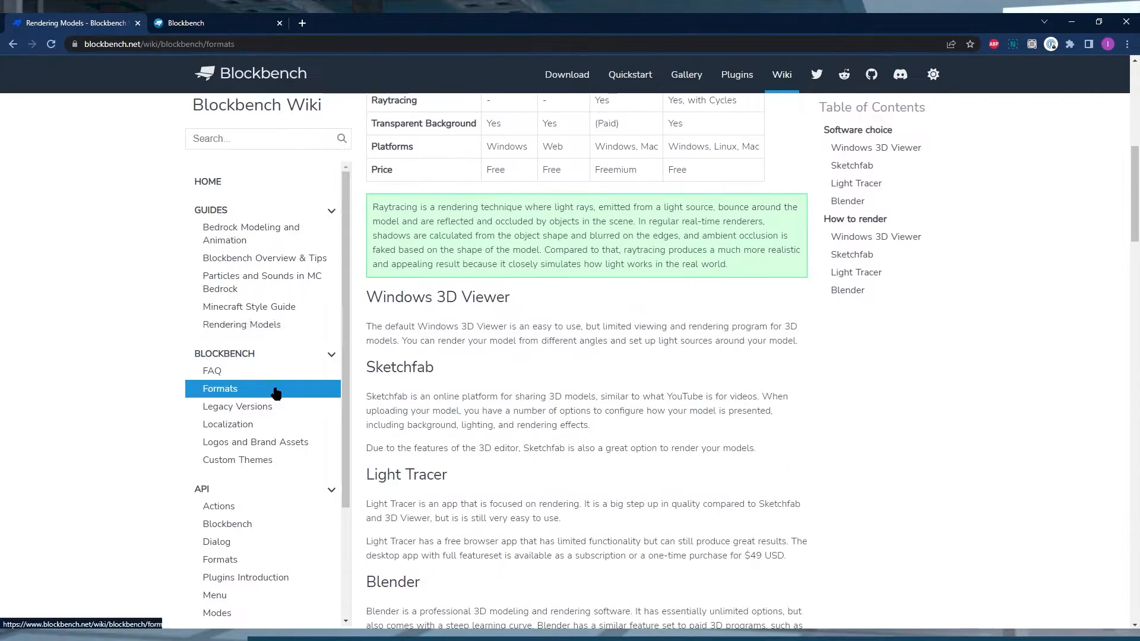
left_click(216, 472)
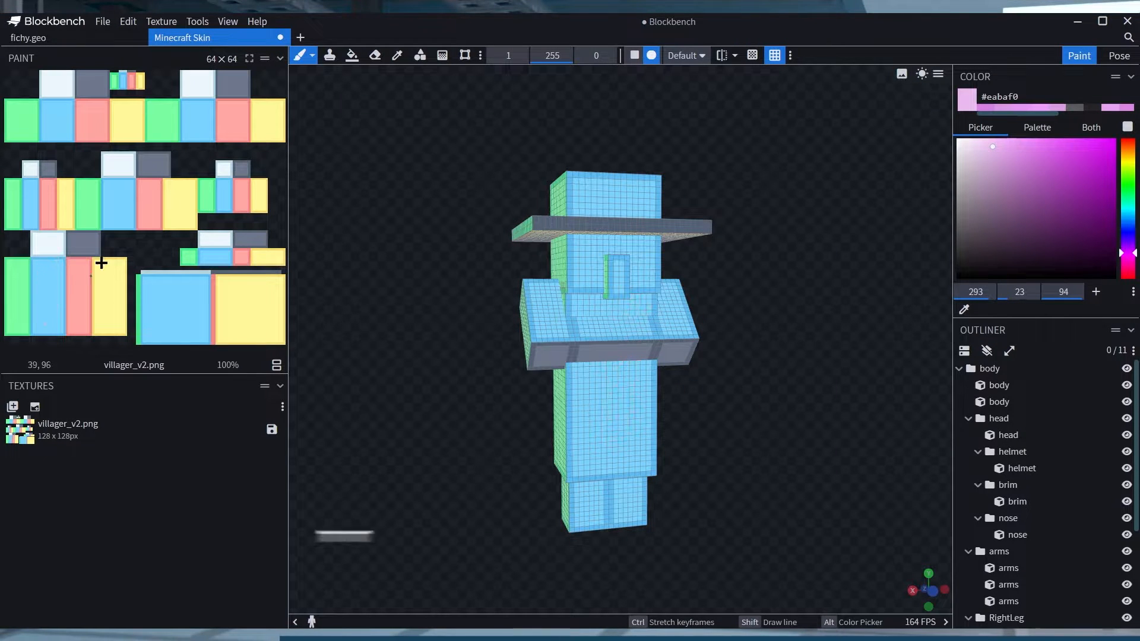
- Switch from the Minecraft Skin tab to the luckycat.geo project
left_click(196, 120)
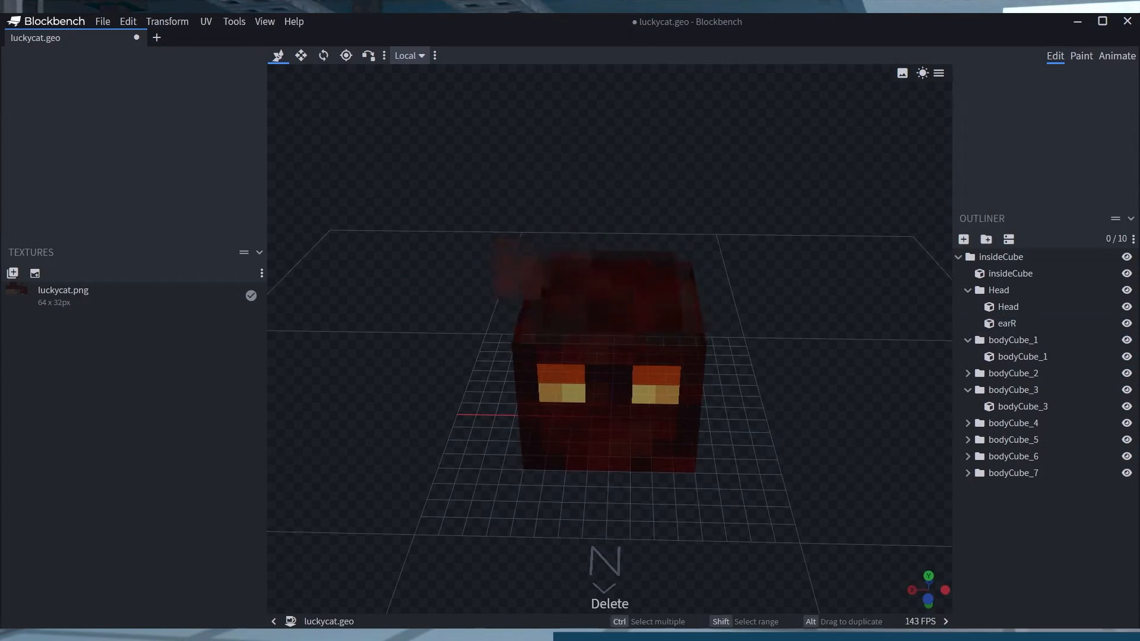
- Select the ear cubes and Head group, sort its elements alphabetically, and pose the left leg
left_click(1007, 339)
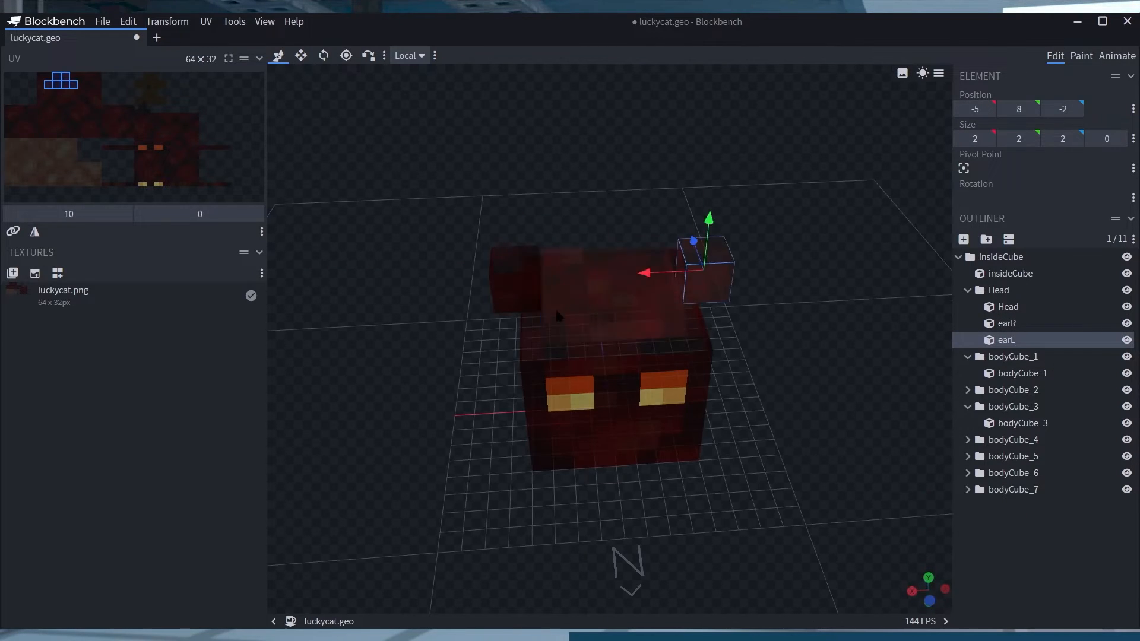
left_click(1009, 306)
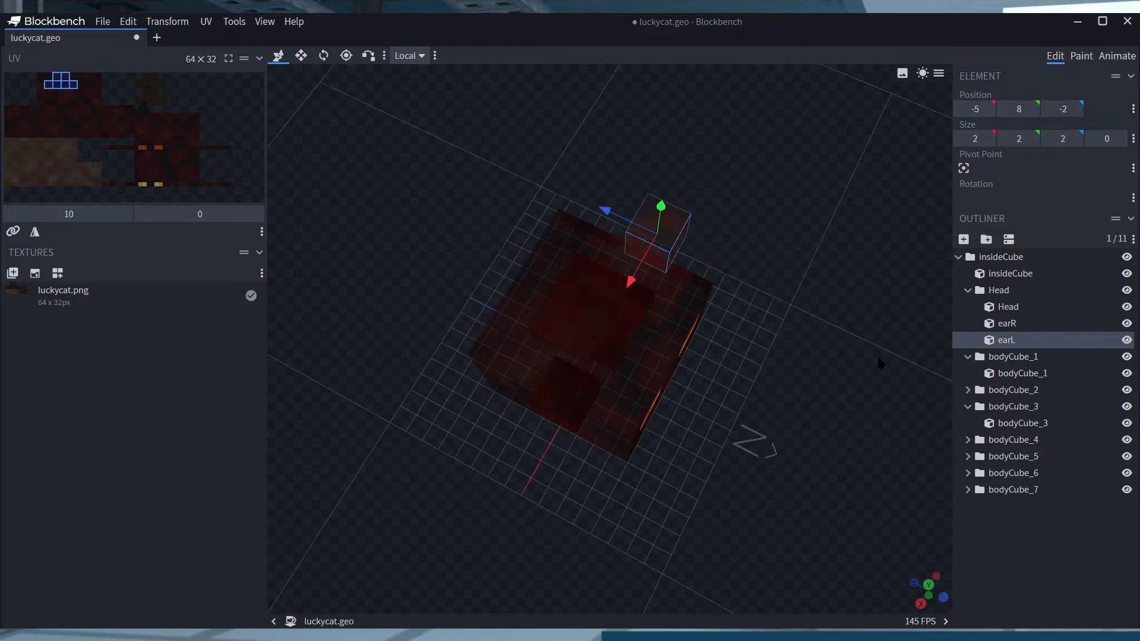
left_click(1081, 56)
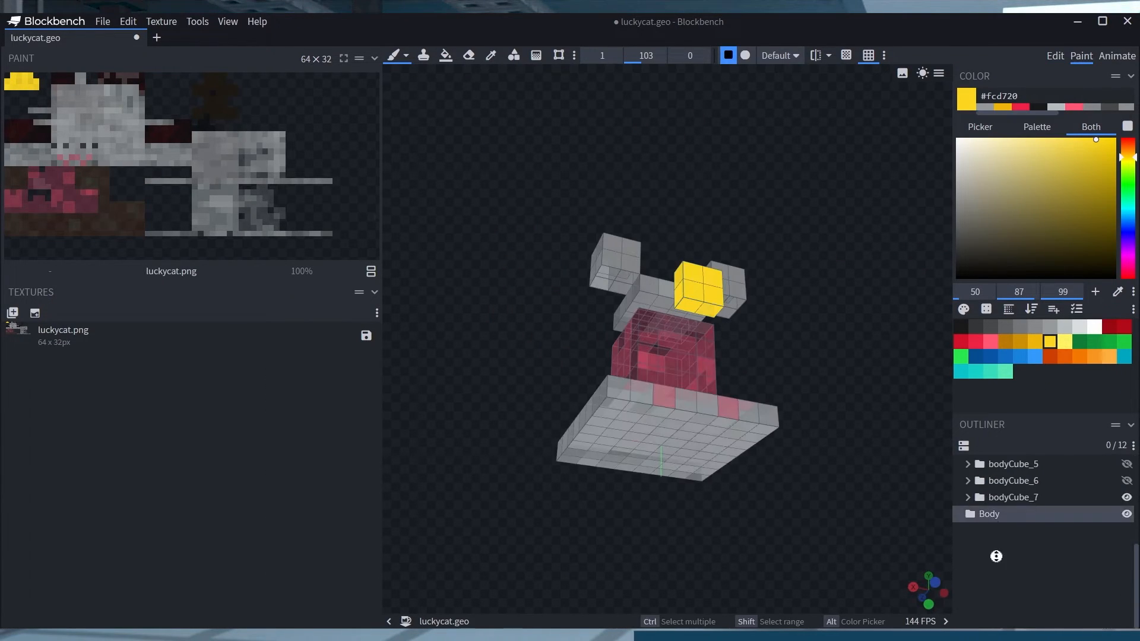
left_click(1055, 56)
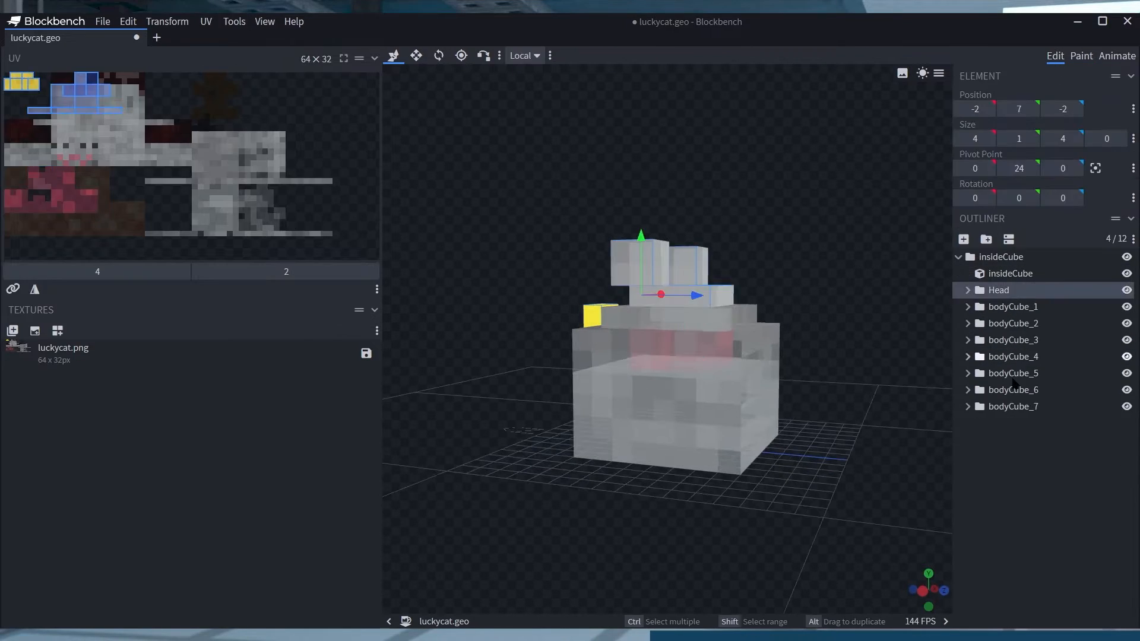
right_click(1033, 356)
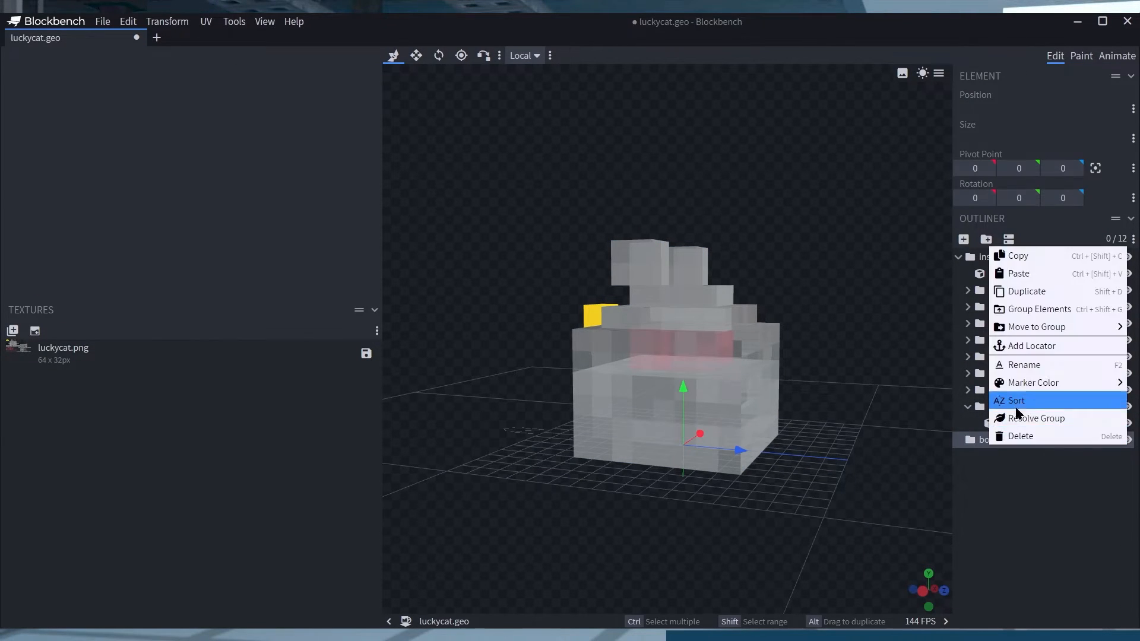
left_click(647, 37)
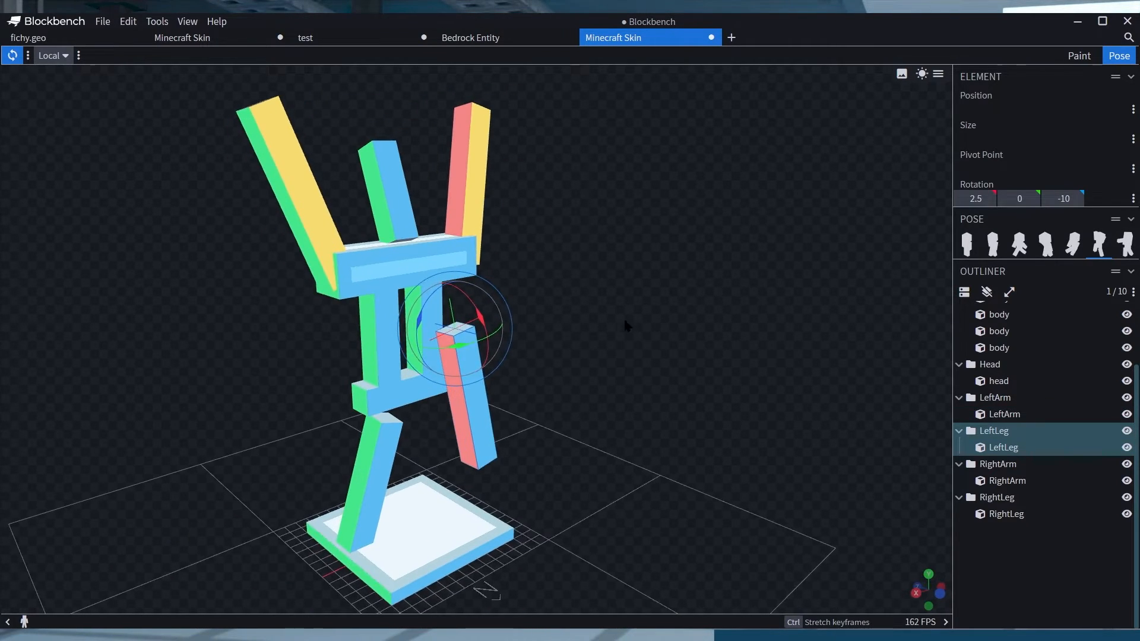
left_click_drag(456, 331, 480, 332)
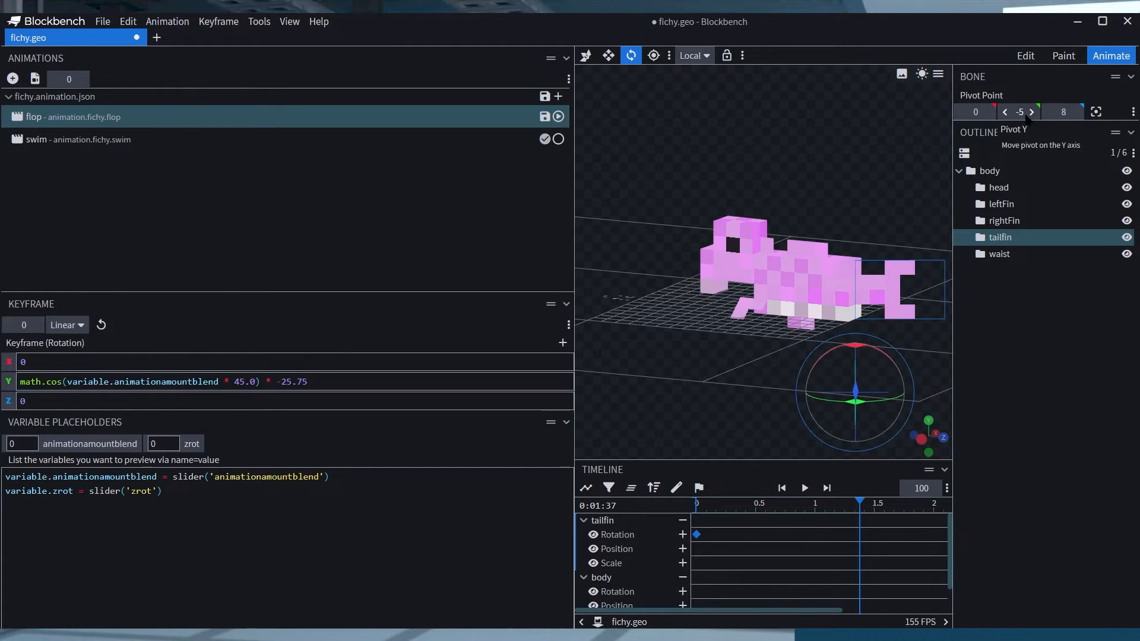
- Reopen the Entity Wizard at its Appearance step listing base mobs
left_click(1032, 112)
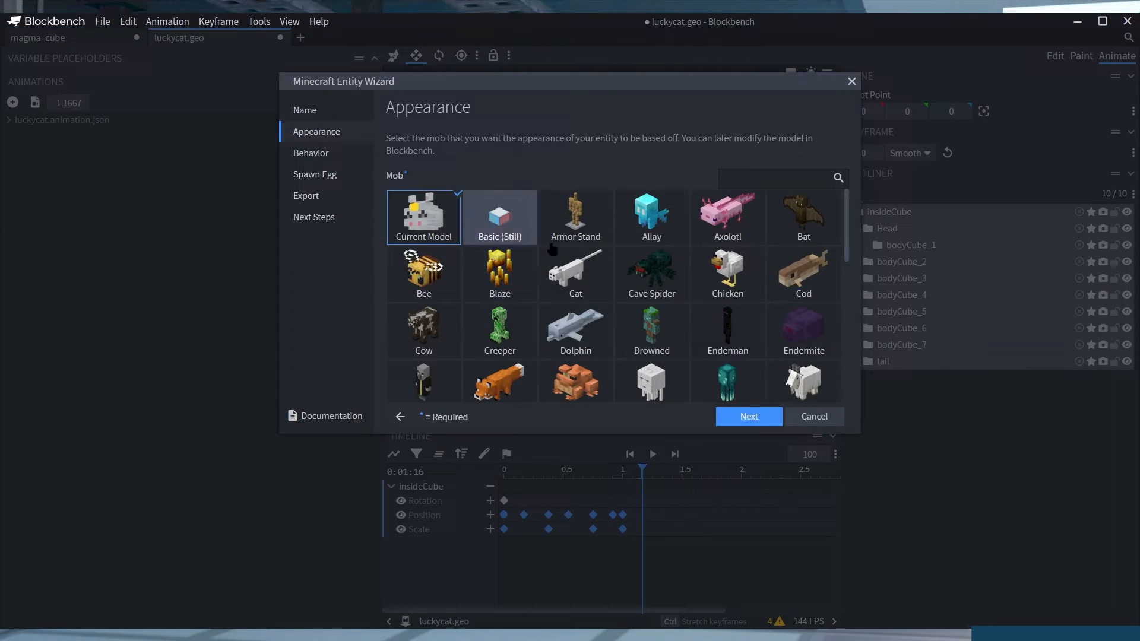
- Advance to the Spawn Egg step and set its base colour to pink
left_click(748, 417)
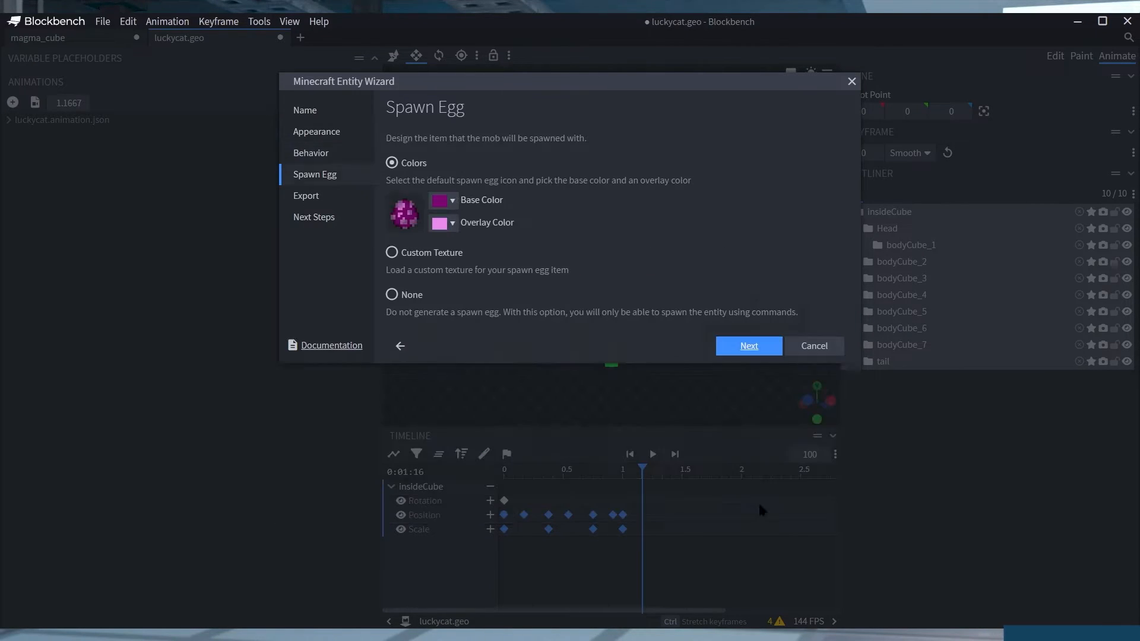
left_click(440, 200)
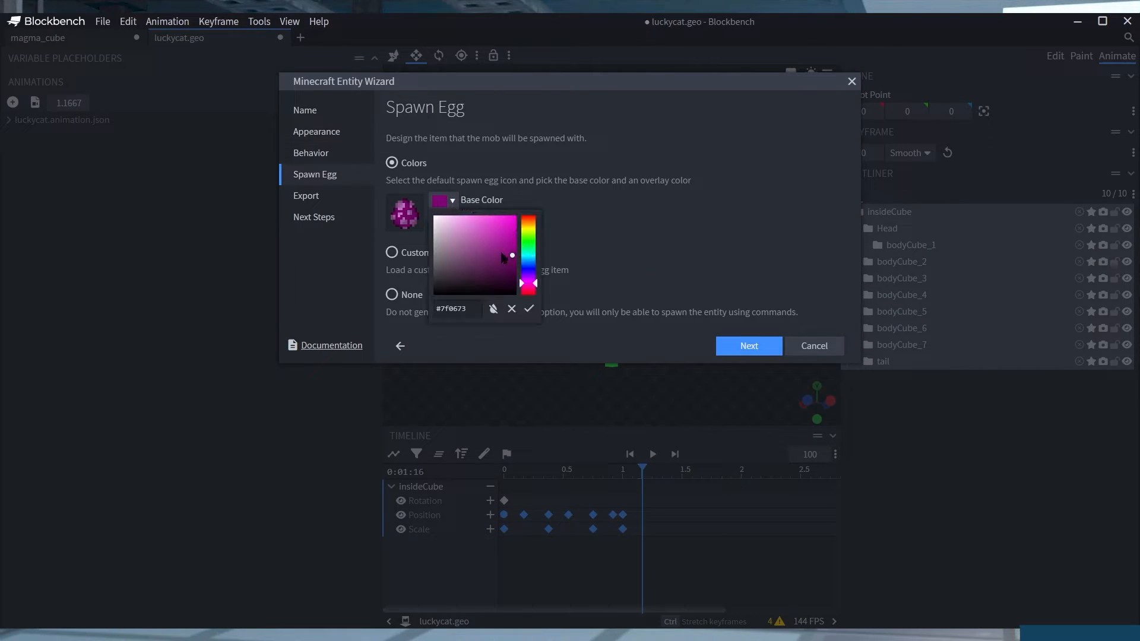
left_click(436, 219)
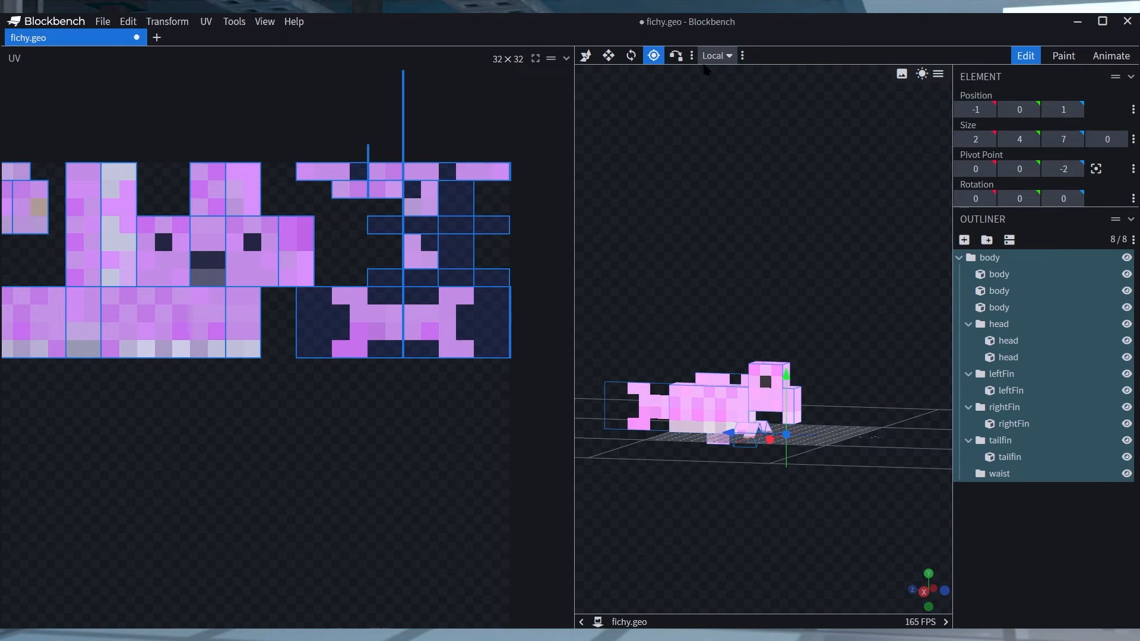
left_click(674, 56)
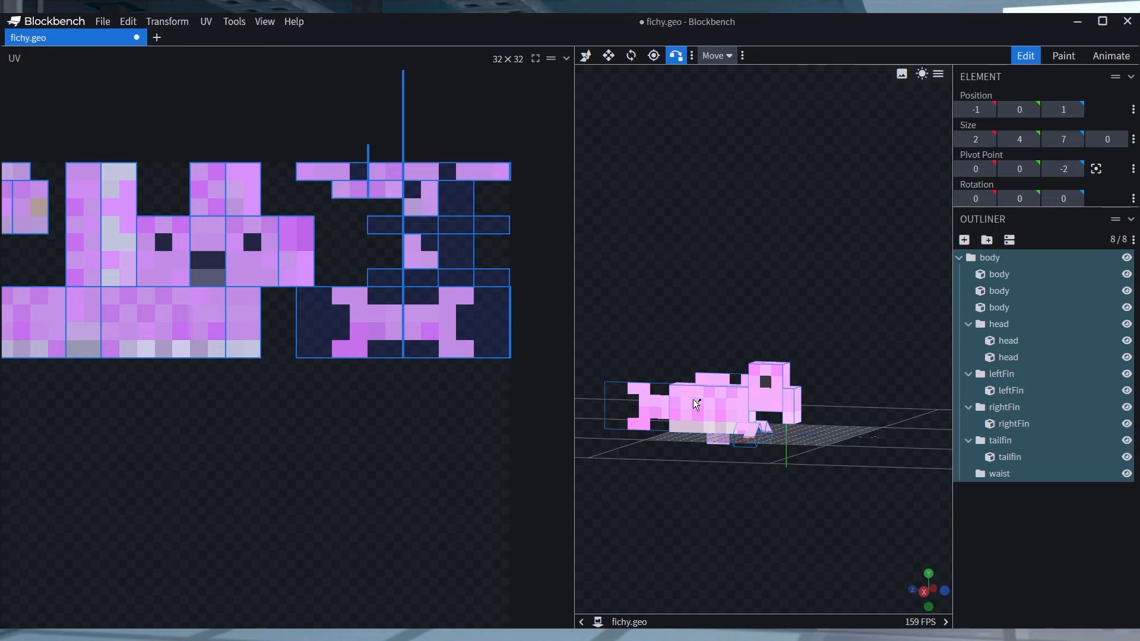
left_click(999, 274)
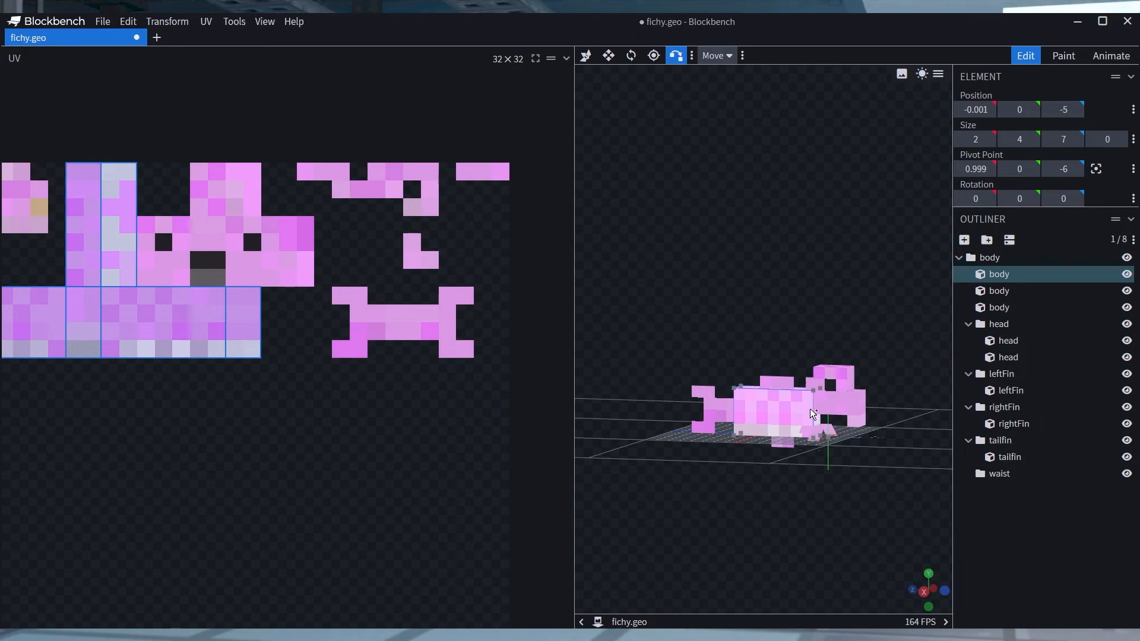